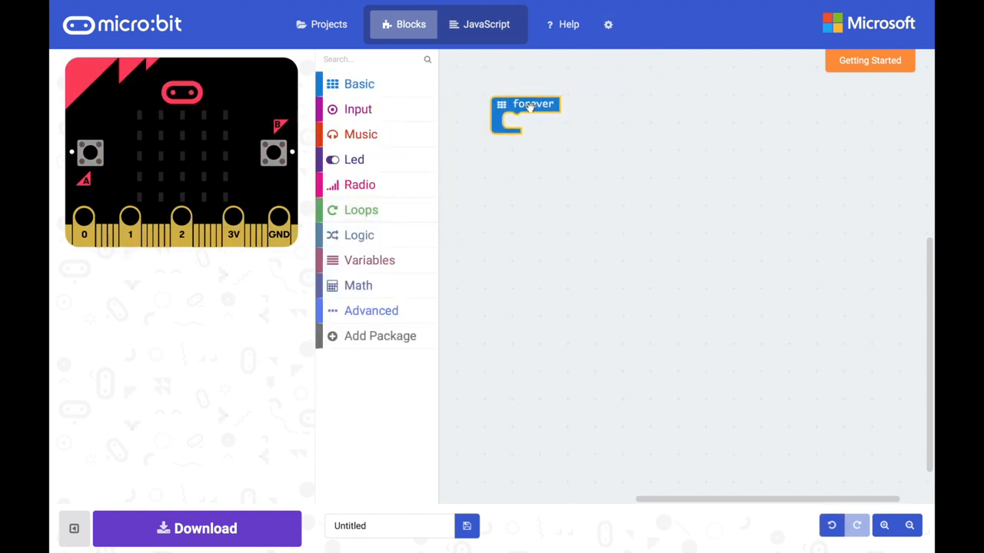
pyautogui.moveTo(470, 143)
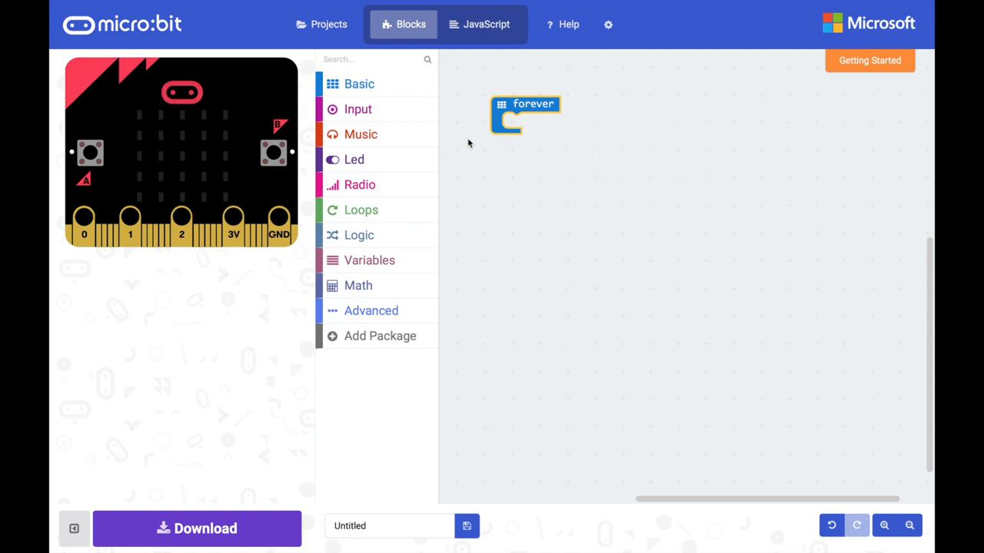
pyautogui.moveTo(375, 161)
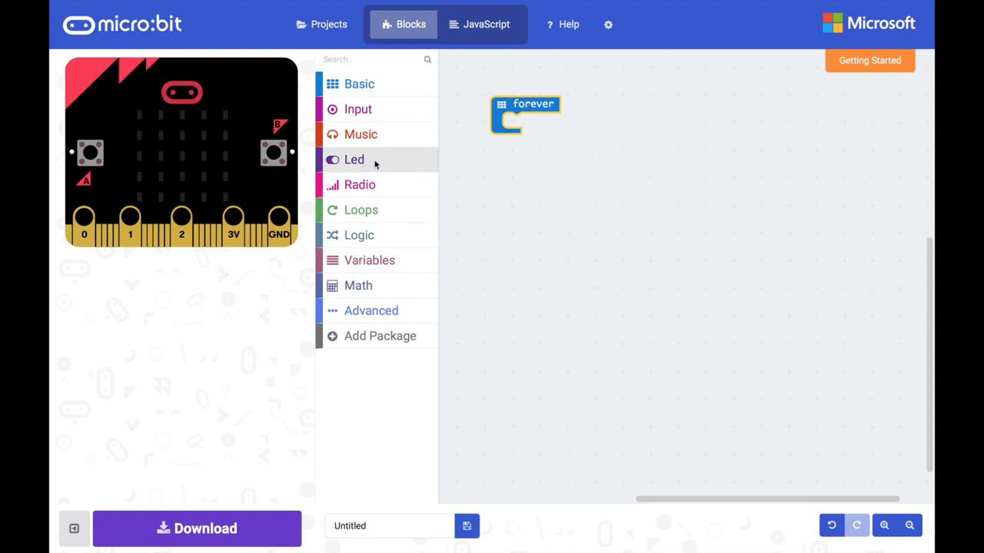
# Place a 'plot bar graph of 0 up to 0' block from Led inside the forever loop
pyautogui.click(354, 159)
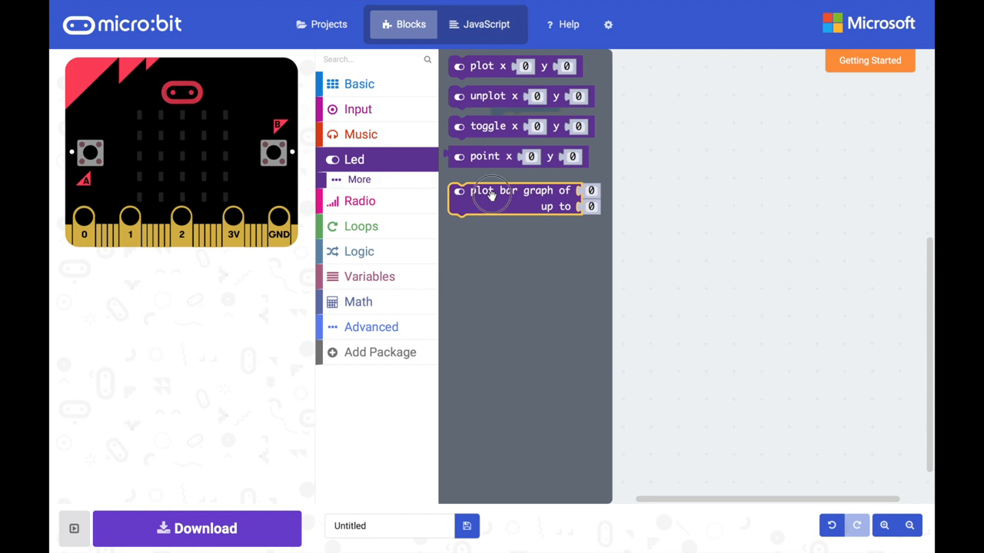
pyautogui.moveTo(492, 198); pyautogui.dragTo(573, 127)
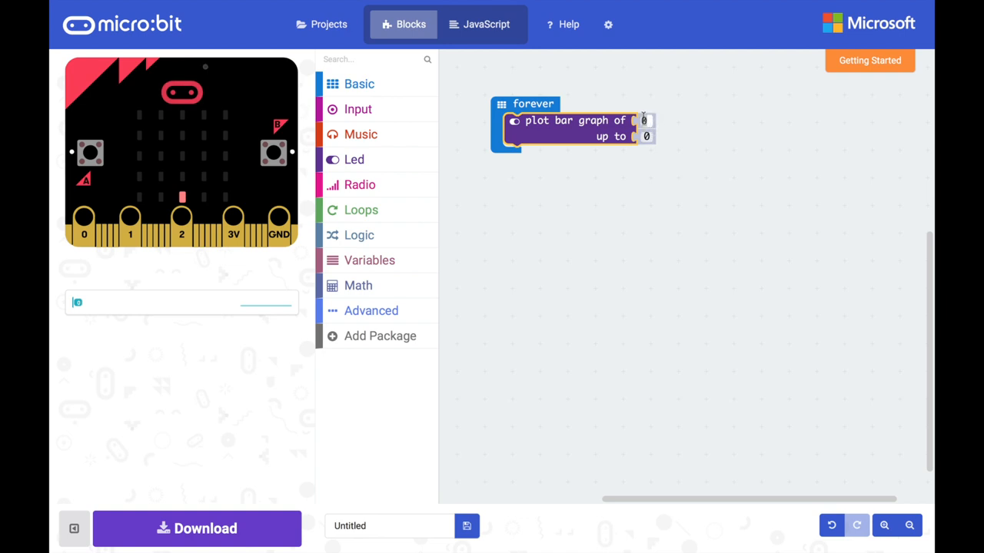
# Make the bar graph plot the temperature (°C) reading up to 30
pyautogui.click(357, 108)
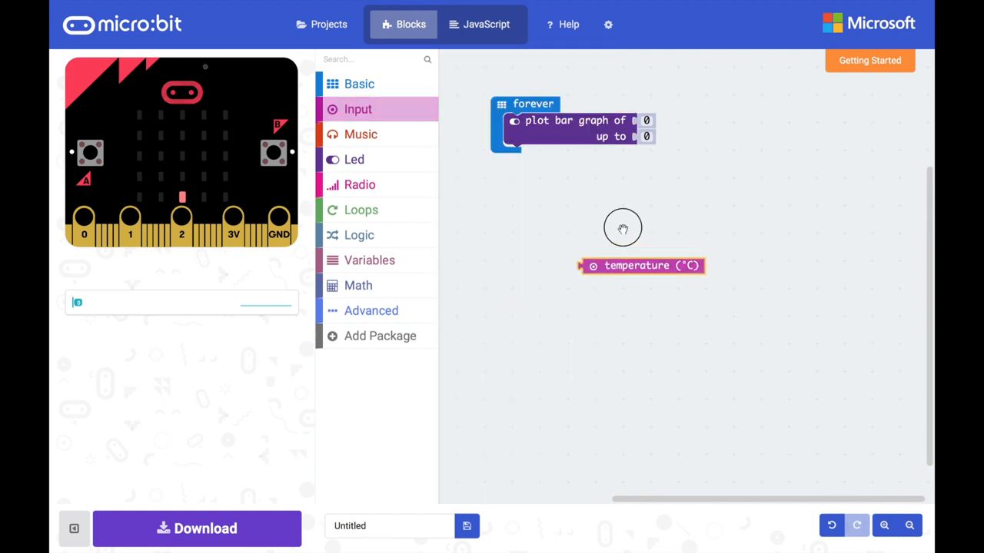
pyautogui.moveTo(638, 265); pyautogui.dragTo(691, 120)
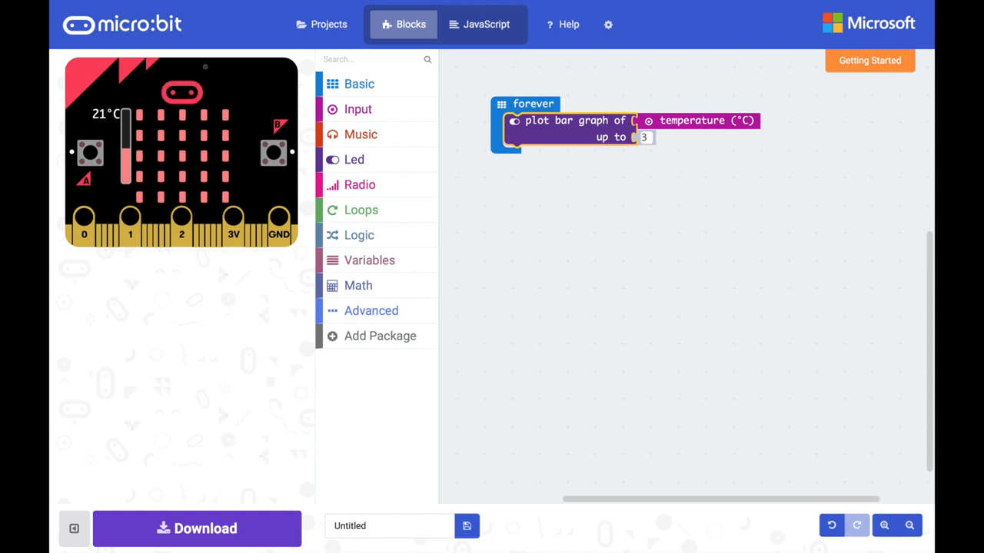
pyautogui.write('30')
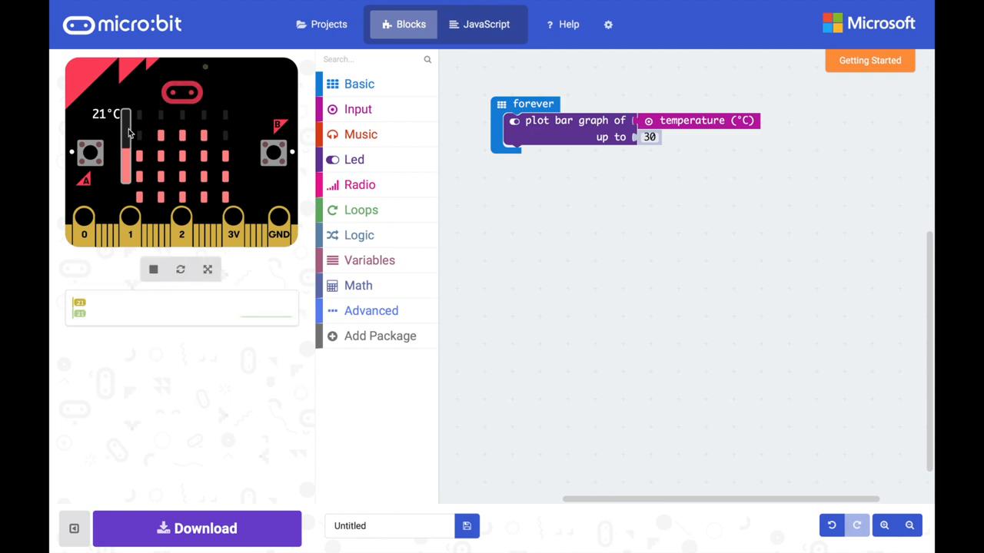
pyautogui.moveTo(130, 120)
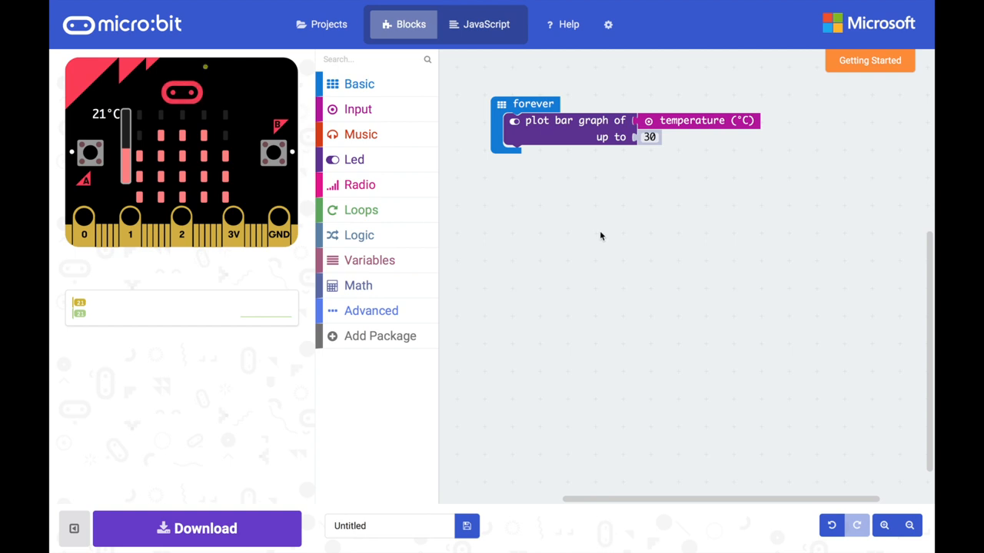
pyautogui.moveTo(359, 109)
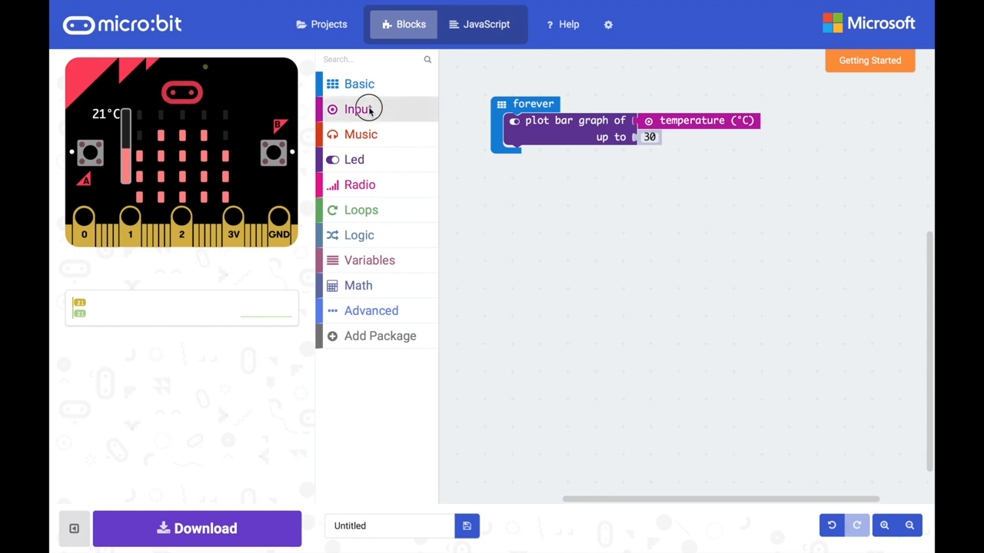
# Add an on button A pressed event that shows temperature (°C) with show number
pyautogui.click(358, 109)
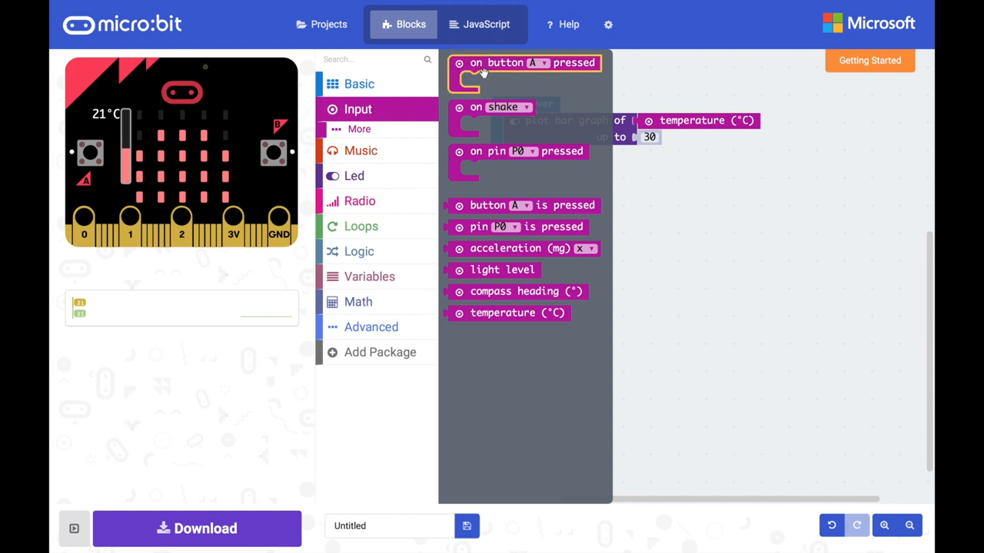
pyautogui.moveTo(524, 74); pyautogui.dragTo(580, 246)
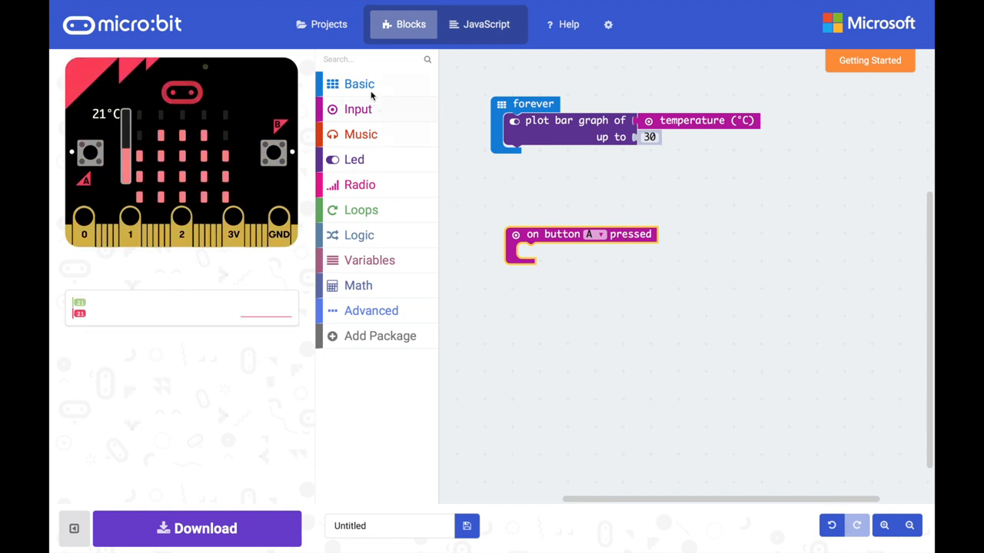
pyautogui.click(357, 83)
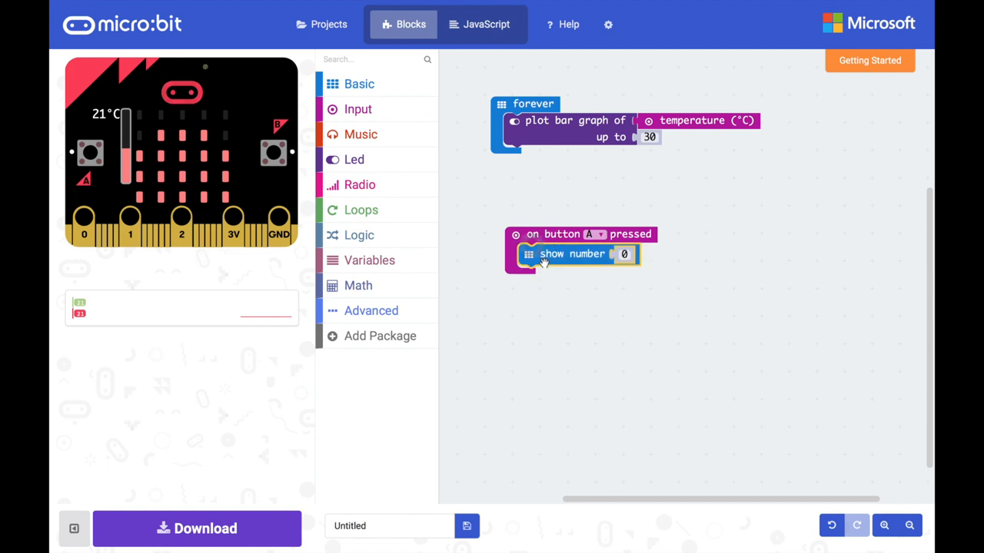
pyautogui.moveTo(388, 121)
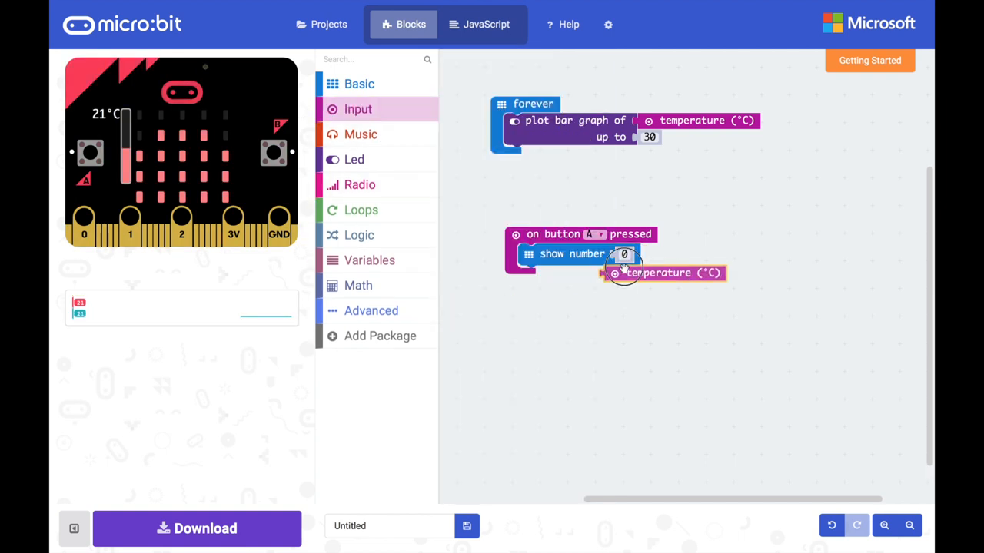
pyautogui.moveTo(661, 273); pyautogui.dragTo(676, 254)
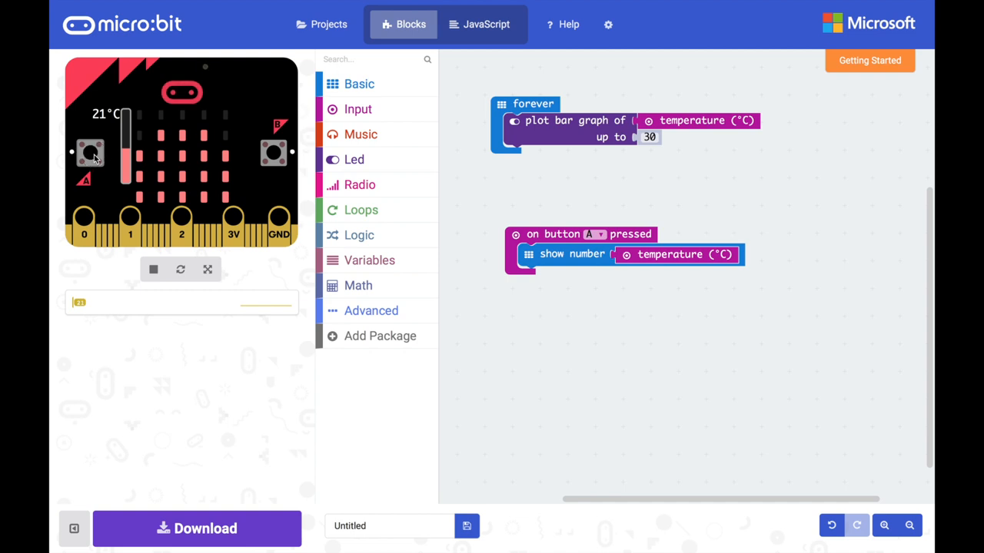
pyautogui.click(91, 152)
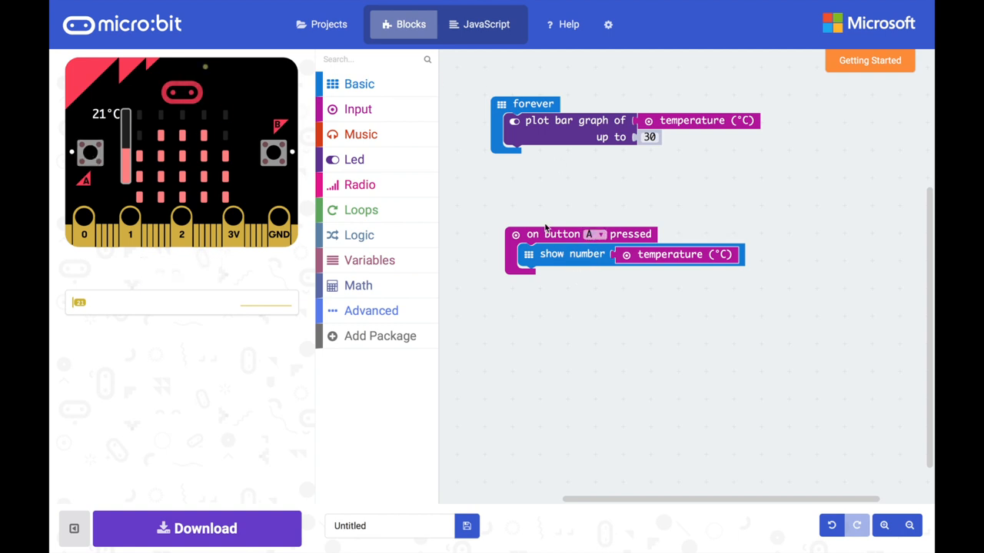
pyautogui.moveTo(599, 264)
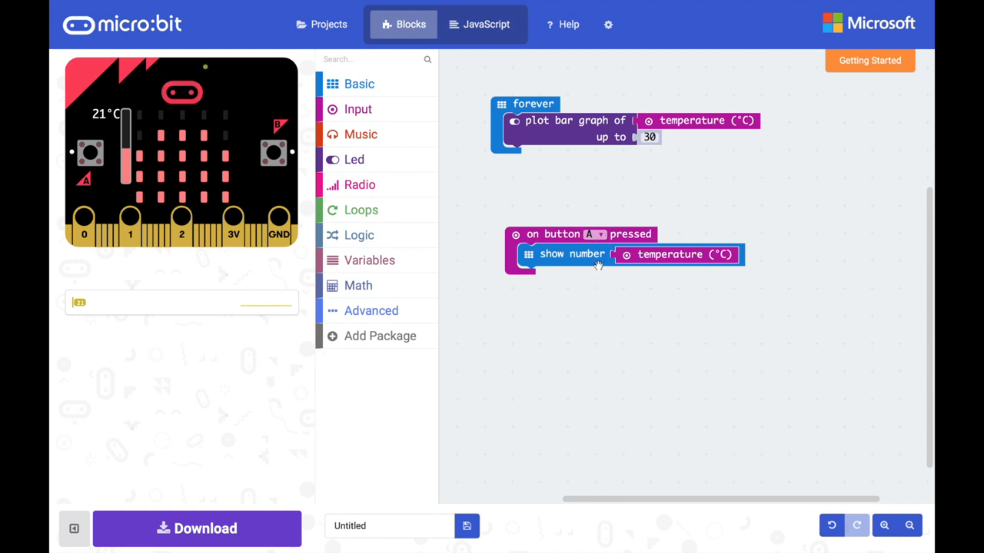
pyautogui.moveTo(622, 257)
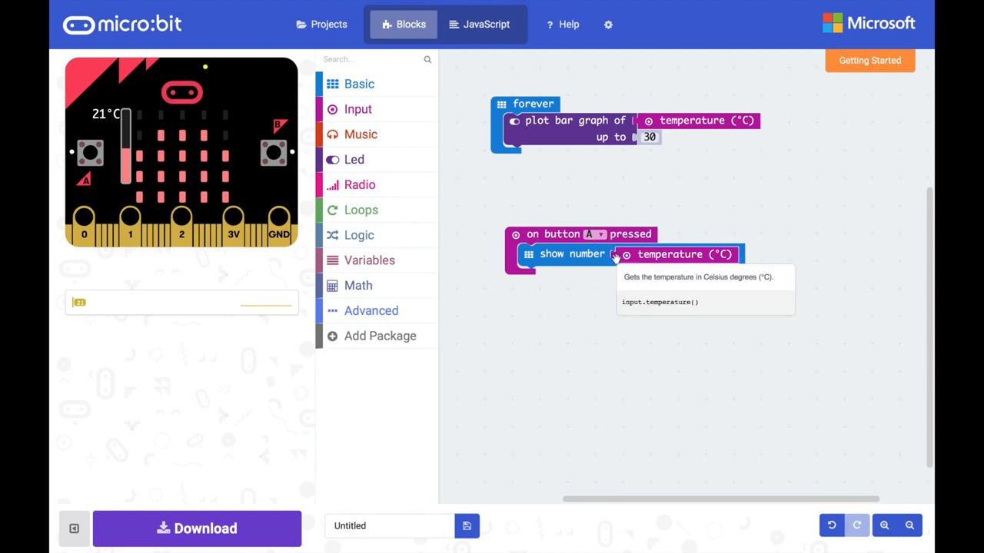
pyautogui.moveTo(542, 108)
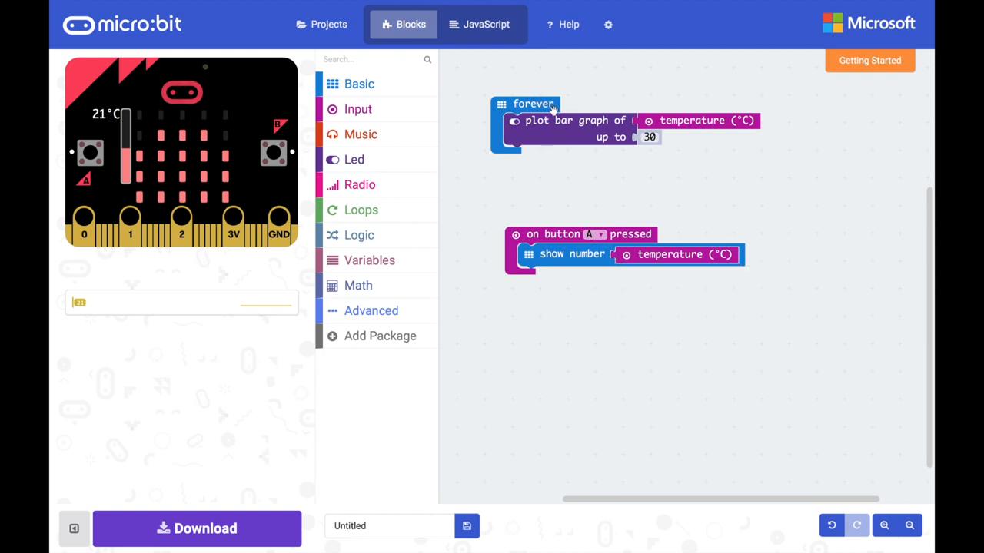
pyautogui.moveTo(555, 199)
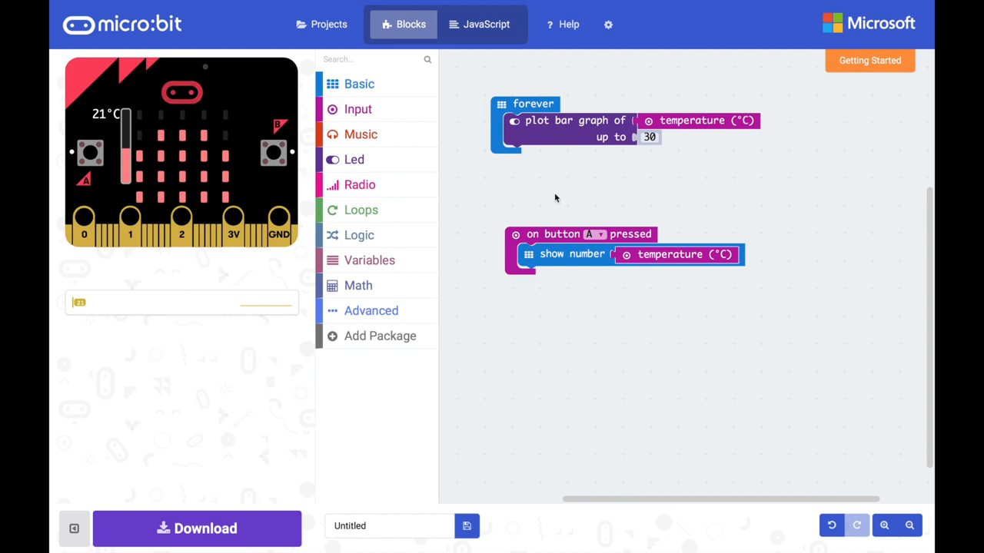
pyautogui.moveTo(566, 259)
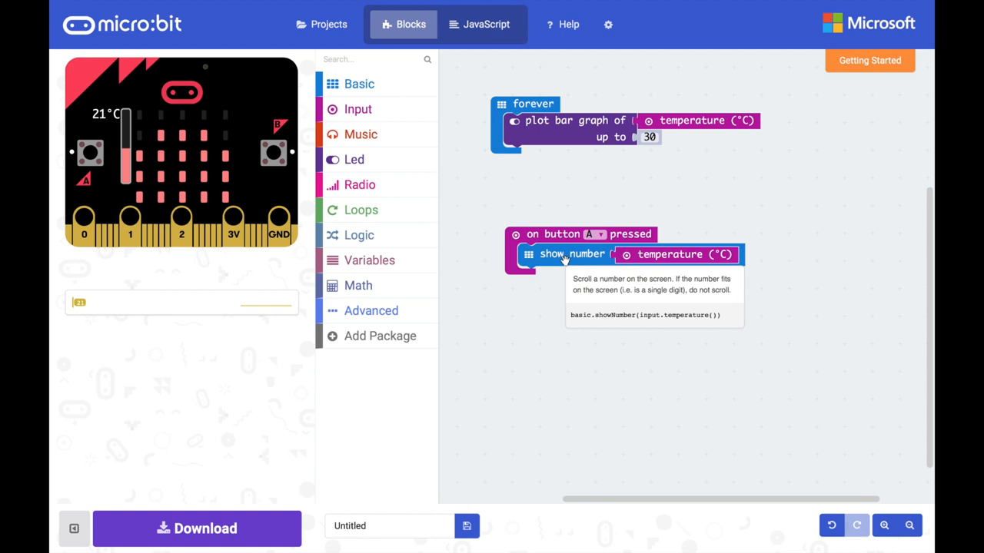
pyautogui.moveTo(369, 85)
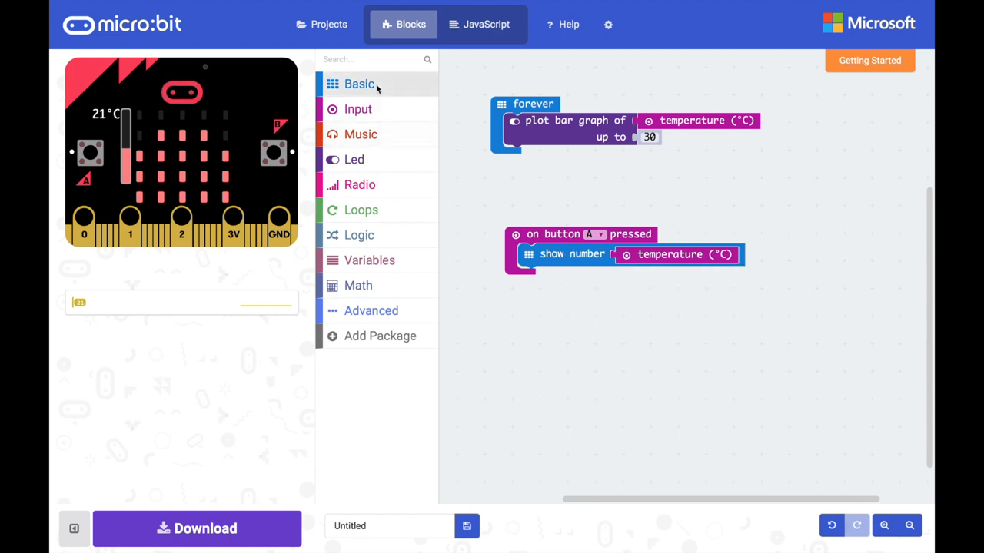
# Add a pause of 1000 ms after show number in the button A handler
pyautogui.click(357, 84)
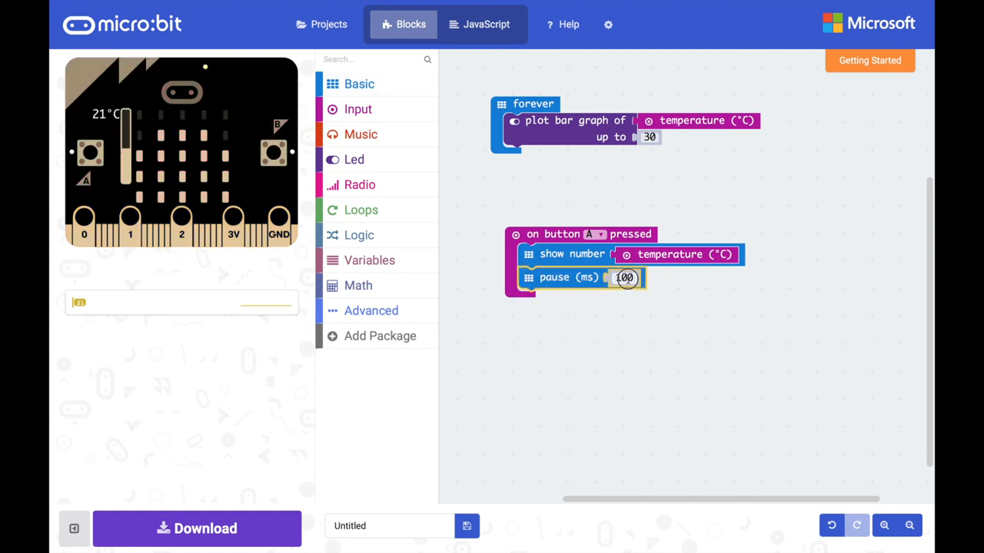
pyautogui.write('1000')
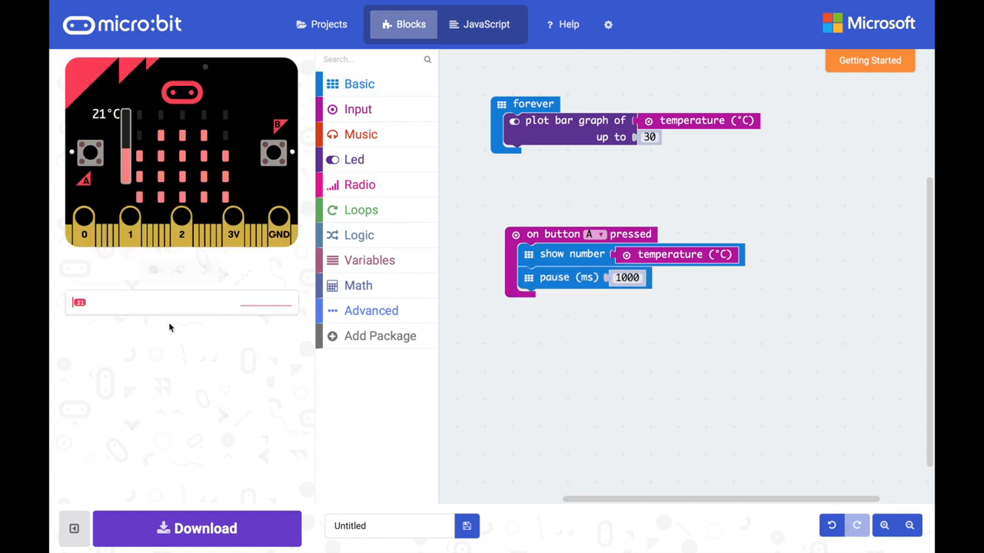
pyautogui.click(180, 269)
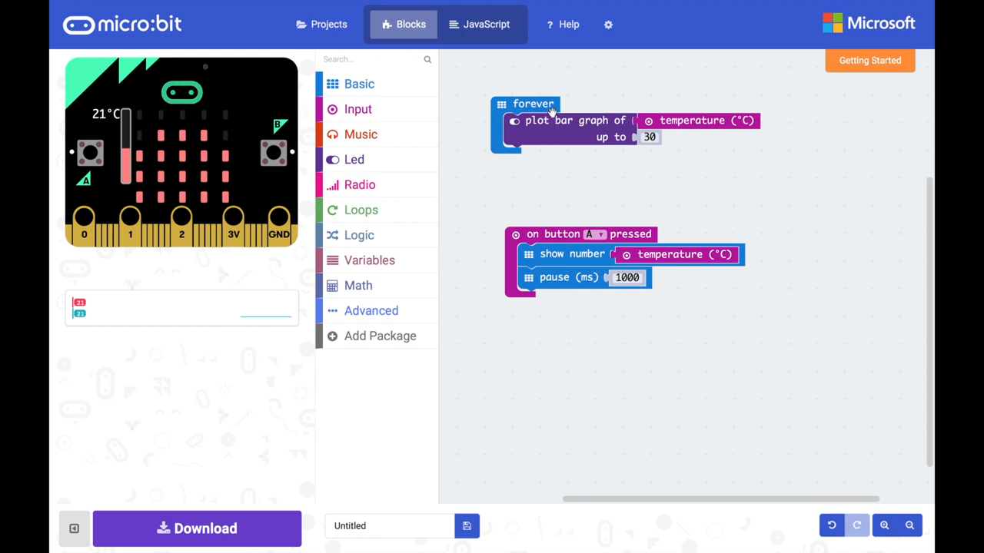
pyautogui.moveTo(554, 136)
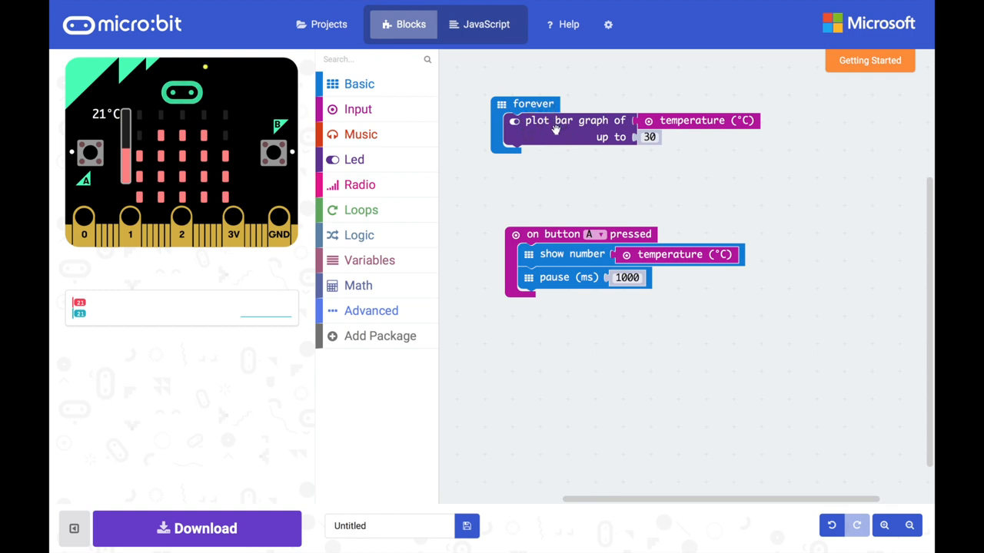
pyautogui.moveTo(554, 131)
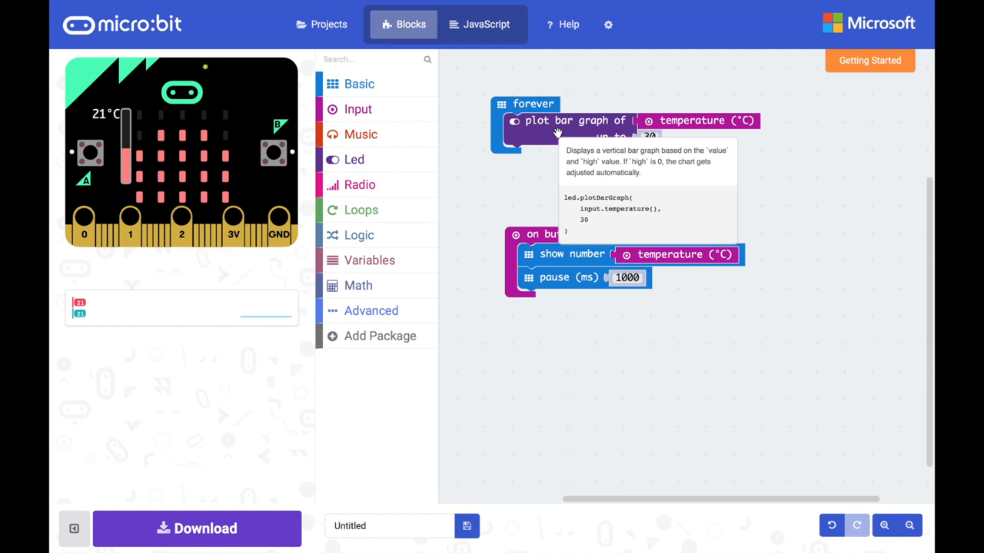
pyautogui.moveTo(579, 164)
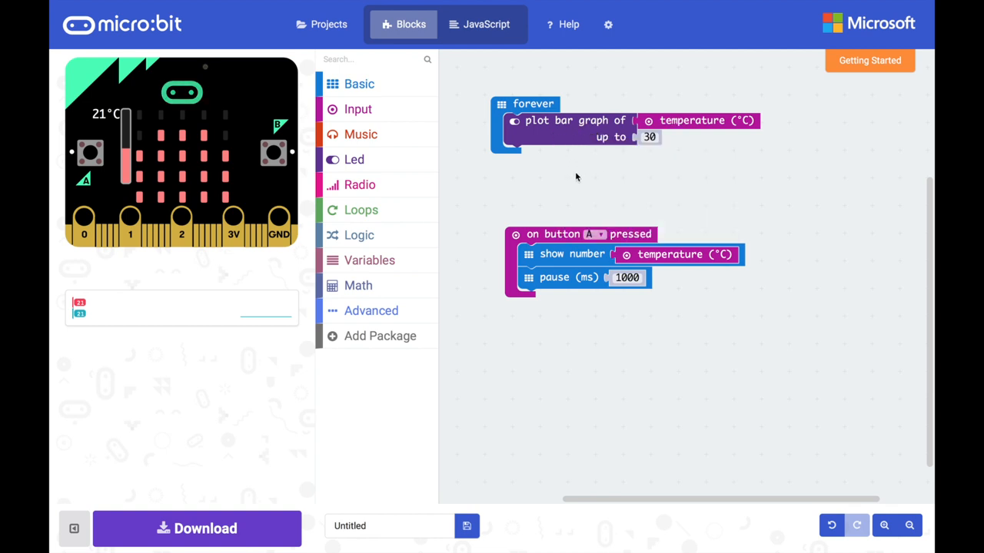
pyautogui.moveTo(570, 212)
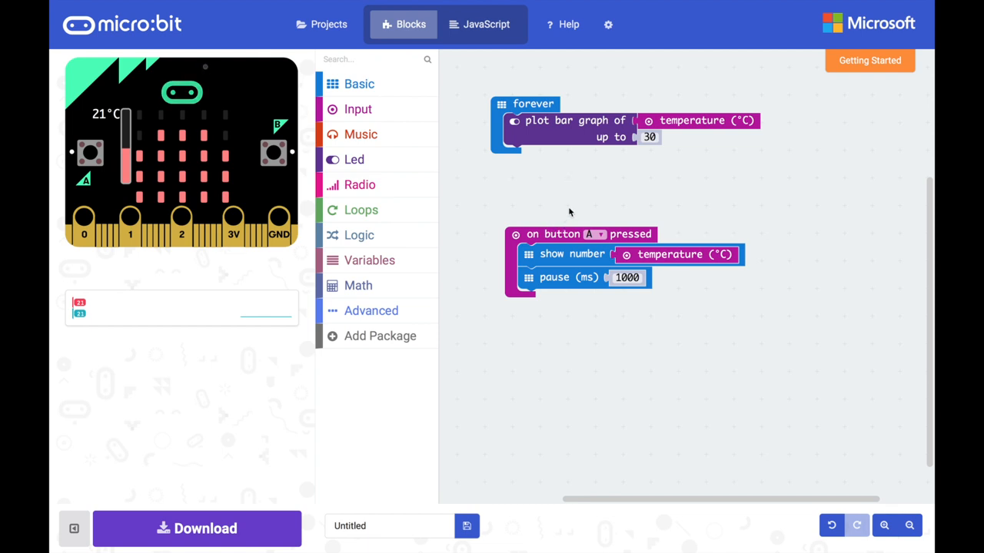
pyautogui.moveTo(391, 263)
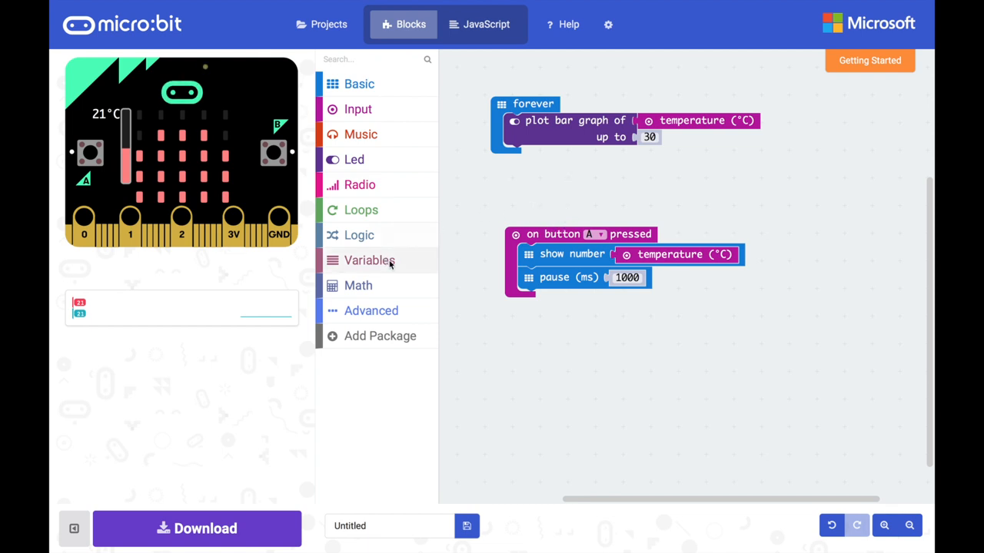
# Create a new variable named displayBusy from the Variables category
pyautogui.click(369, 259)
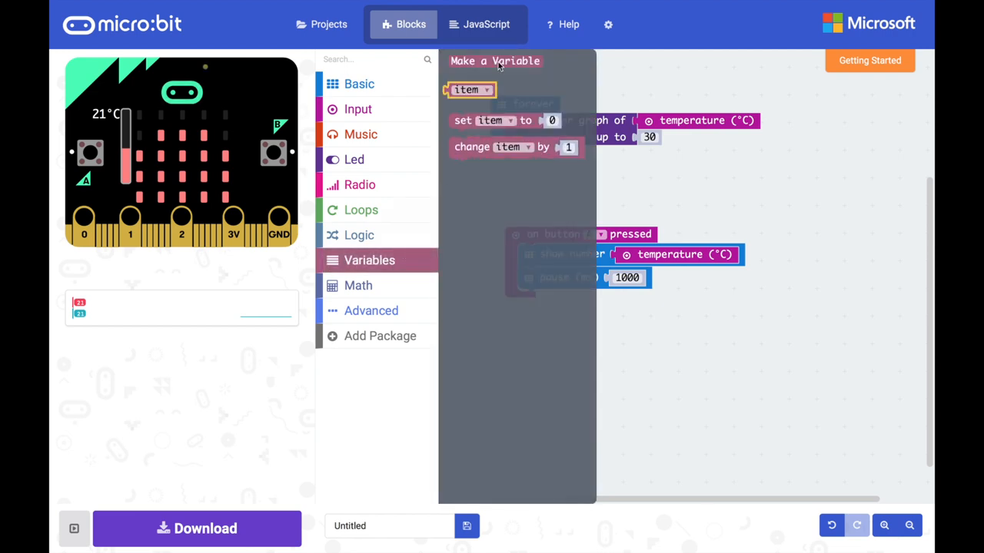
pyautogui.click(495, 61)
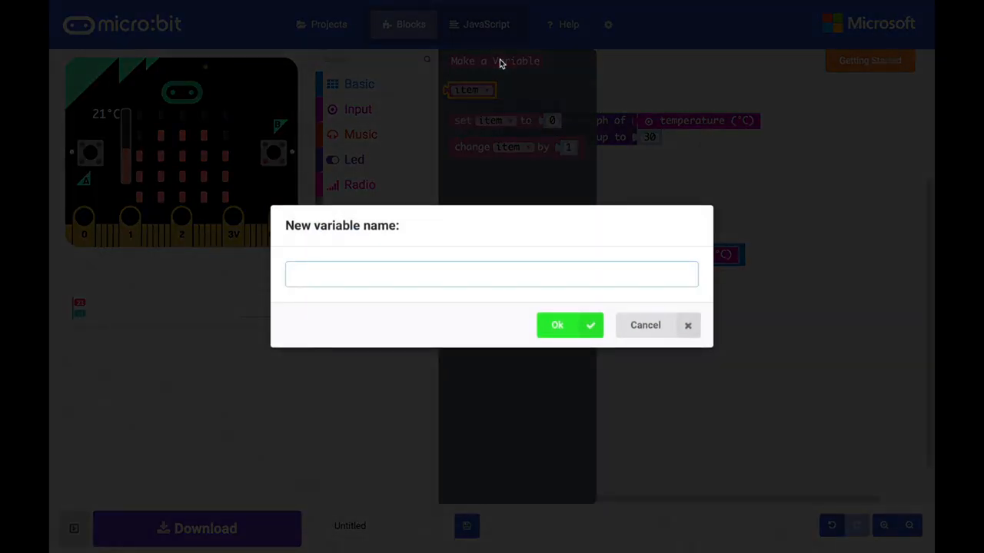
pyautogui.write('displayBusy')
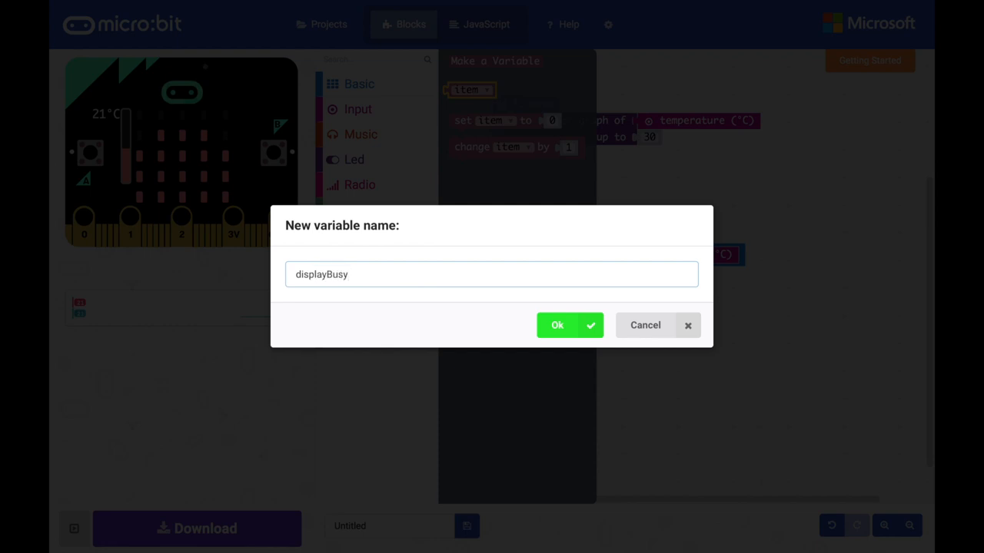
pyautogui.click(571, 326)
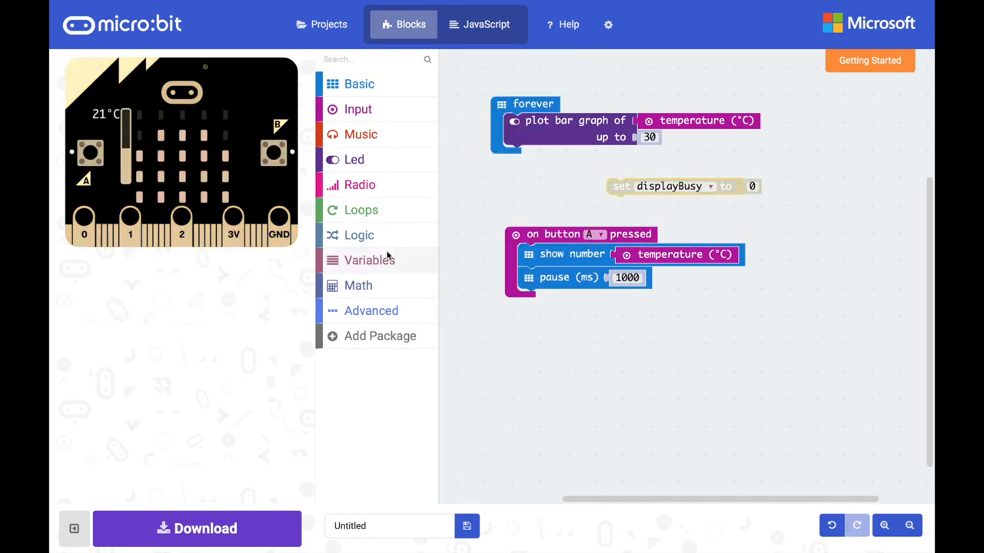
# Set displayBusy to true at the start of button A and false after the pause
pyautogui.click(358, 235)
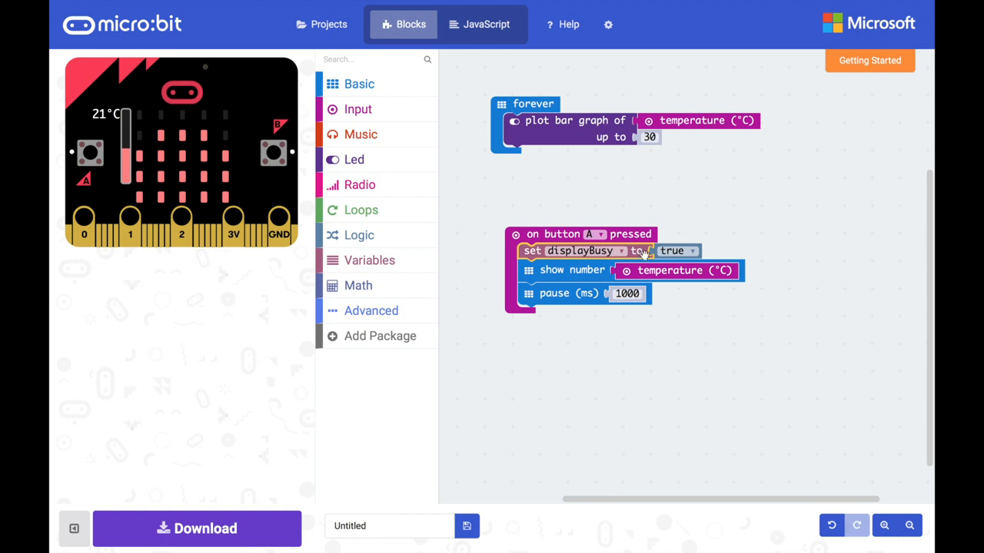
pyautogui.moveTo(568, 175)
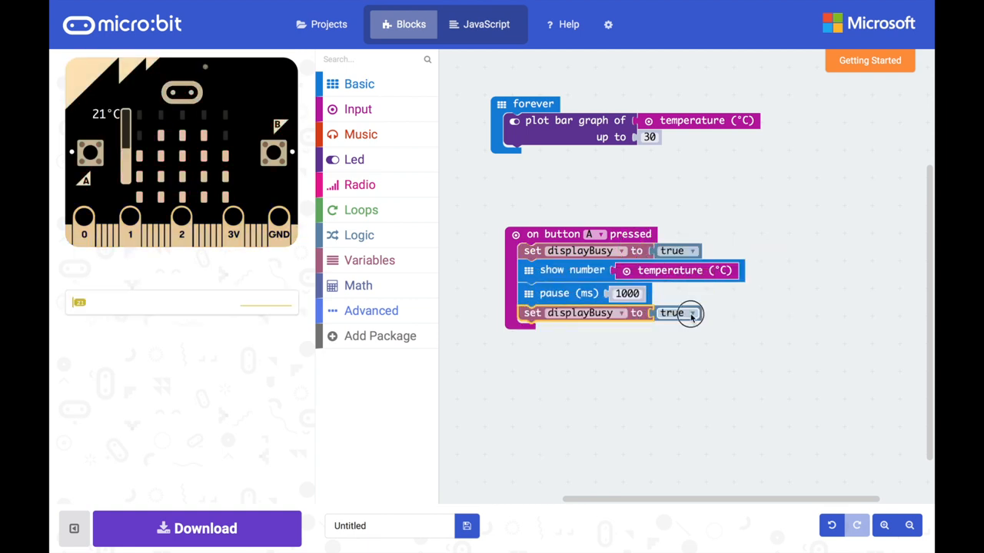
pyautogui.click(688, 313)
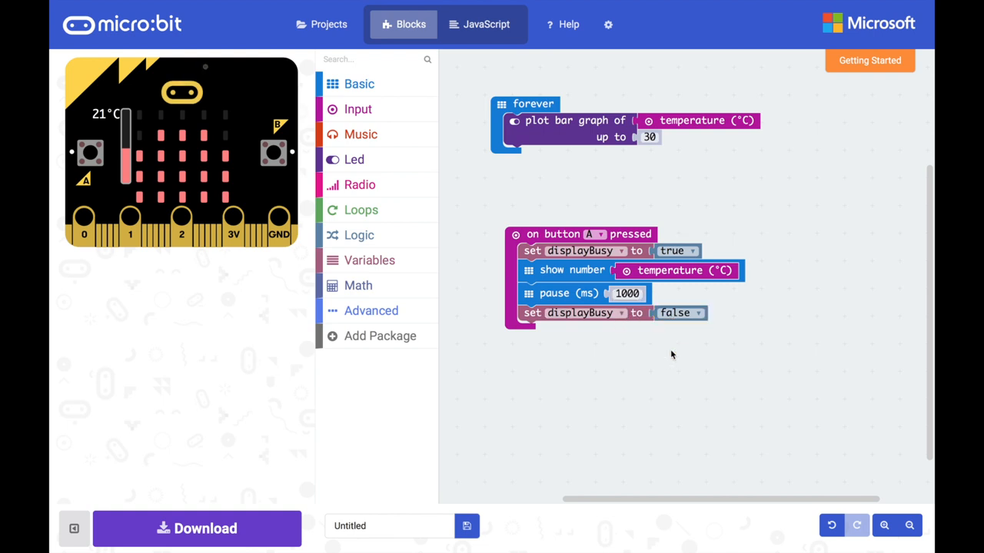
pyautogui.moveTo(550, 107)
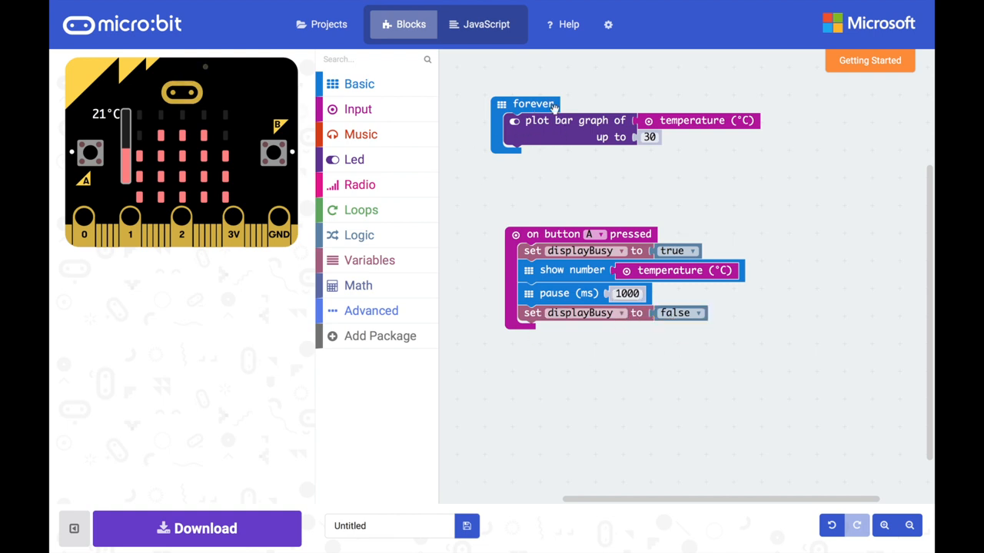
pyautogui.moveTo(525, 246)
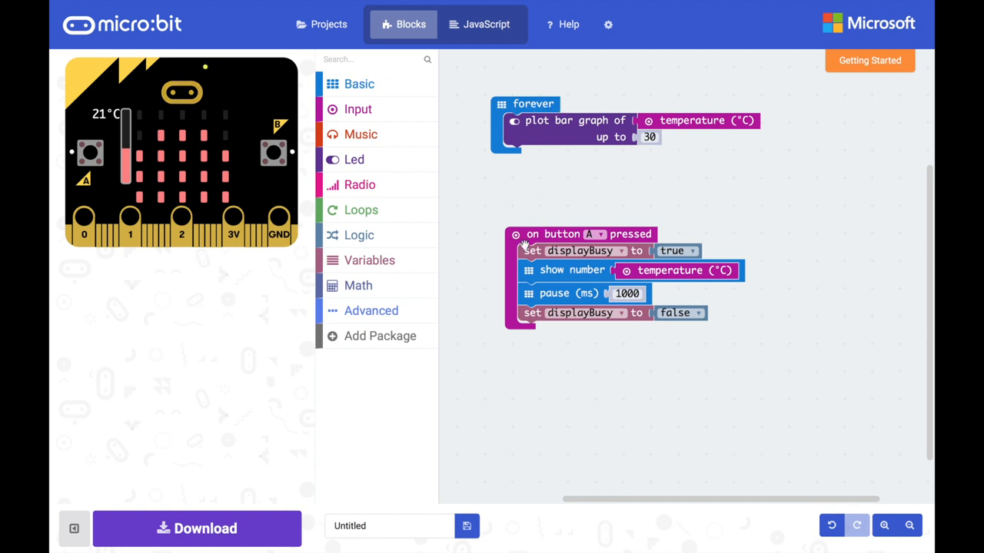
pyautogui.moveTo(553, 136)
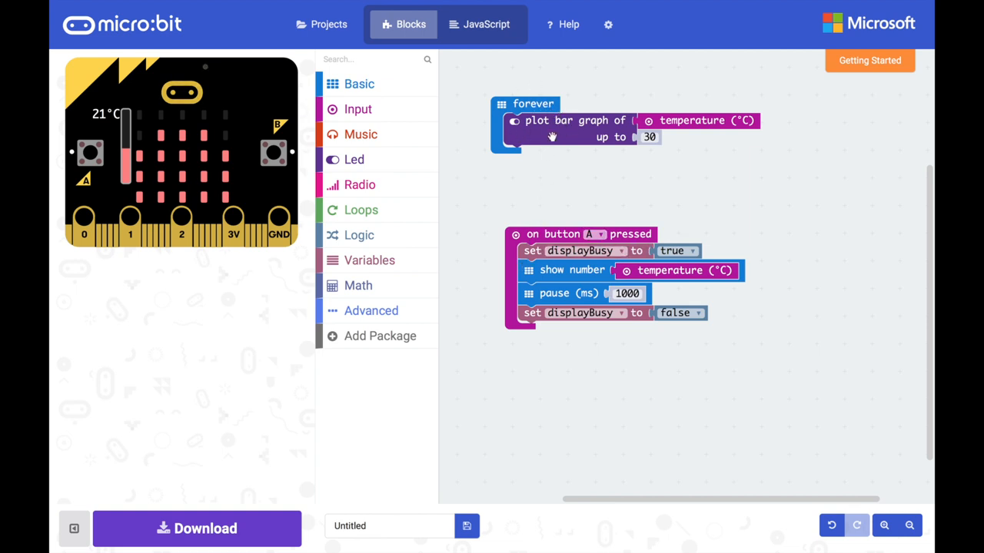
pyautogui.moveTo(553, 144)
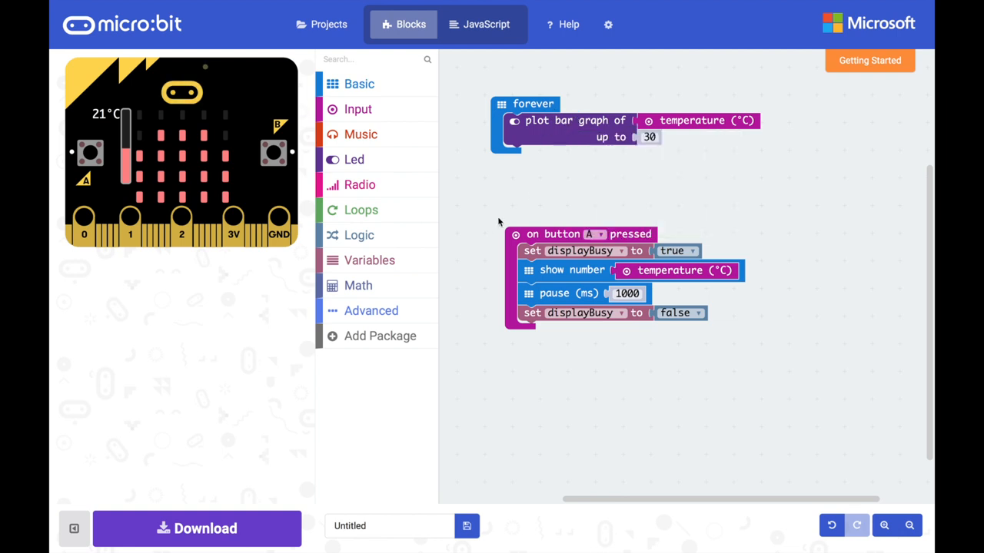
# Wrap the temperature bar graph in an if-then block inside forever
pyautogui.click(359, 235)
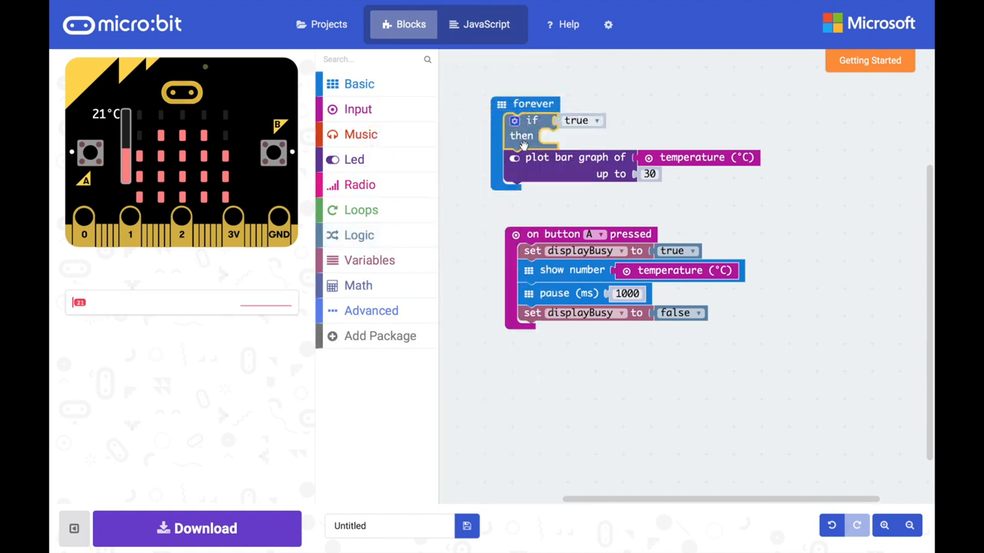
pyautogui.moveTo(523, 157); pyautogui.dragTo(561, 137)
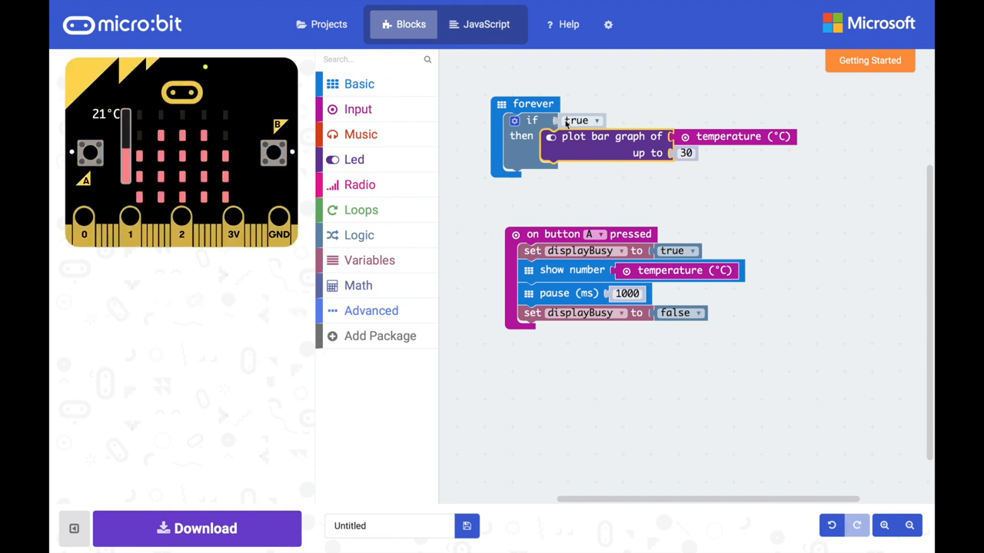
pyautogui.moveTo(657, 124)
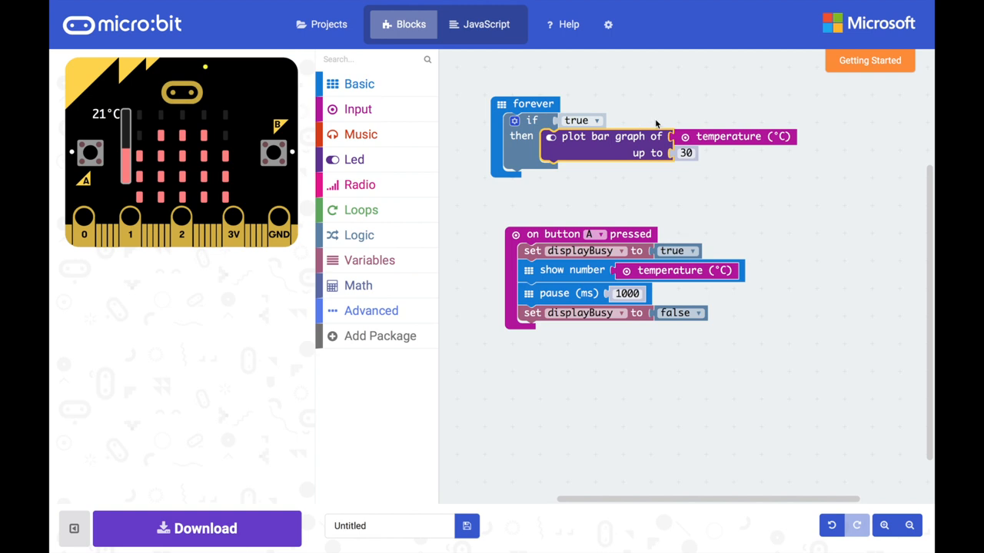
pyautogui.moveTo(606, 114)
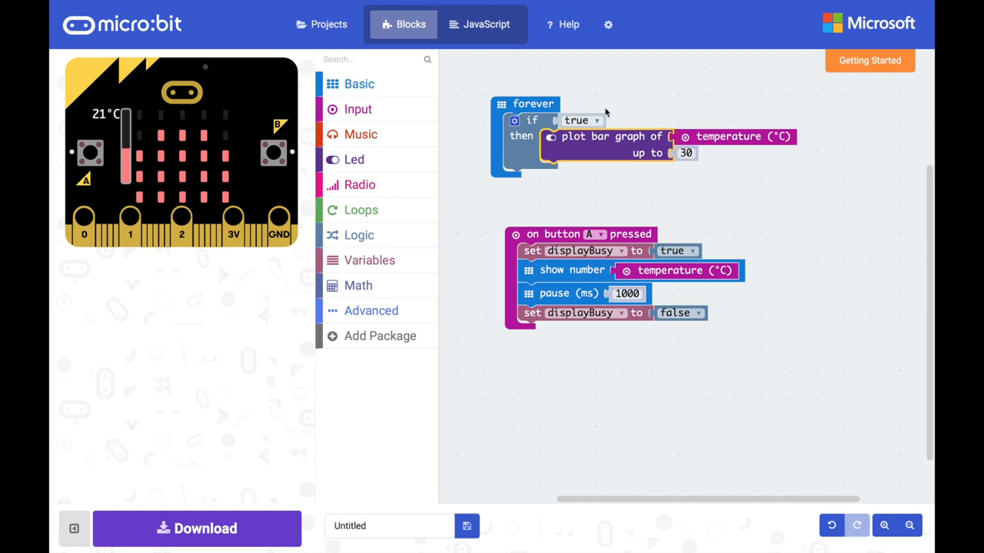
pyautogui.moveTo(414, 241)
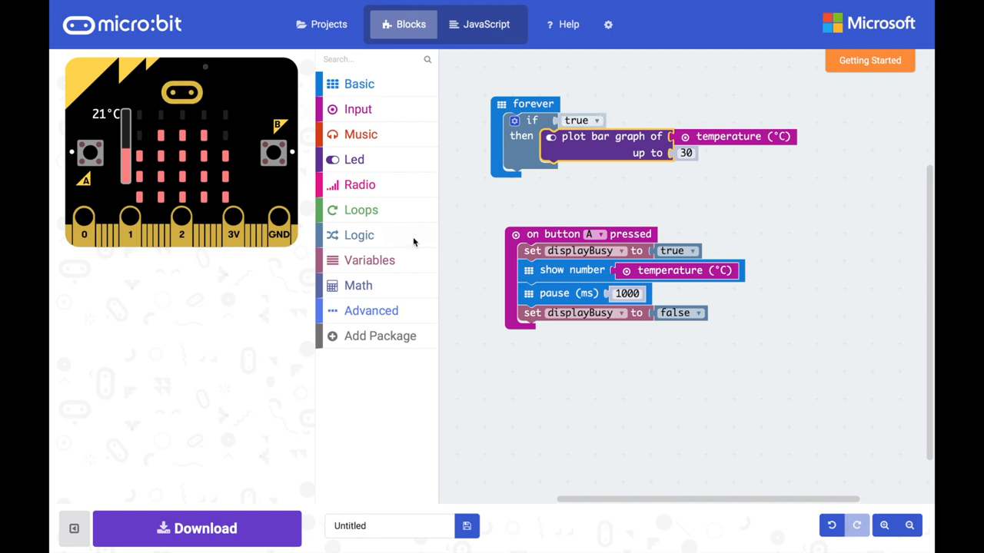
# Make the if condition compare displayBusy = false using a Logic comparison
pyautogui.click(359, 235)
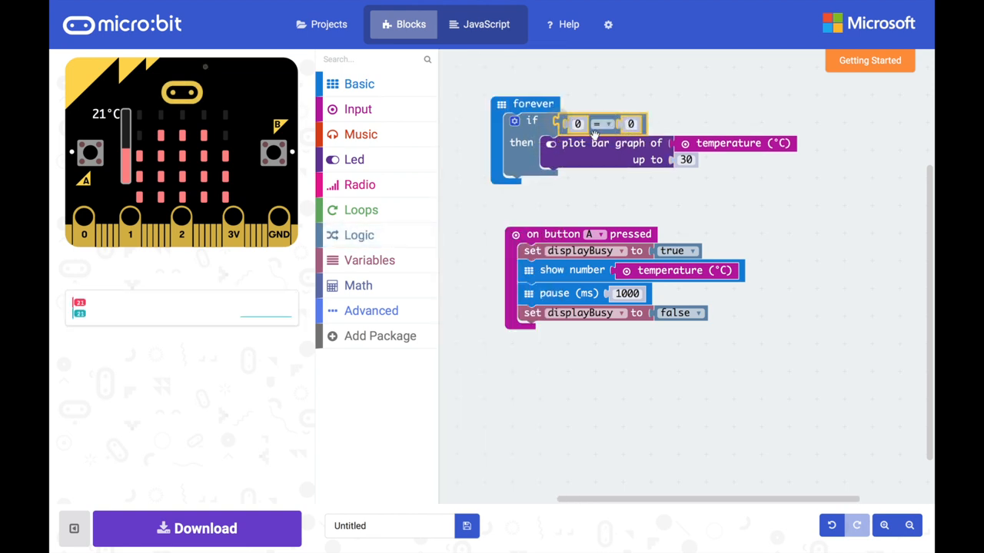
pyautogui.click(370, 260)
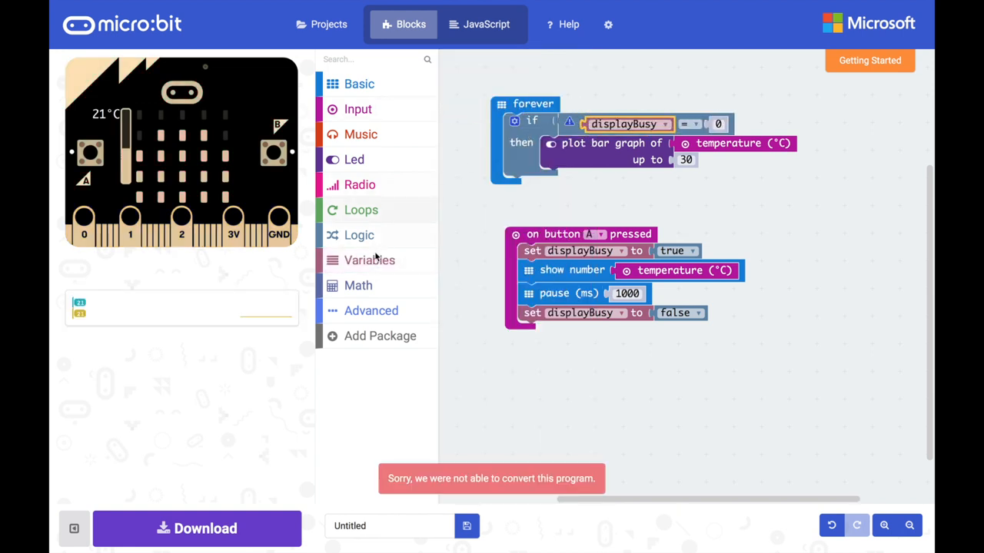
pyautogui.click(357, 235)
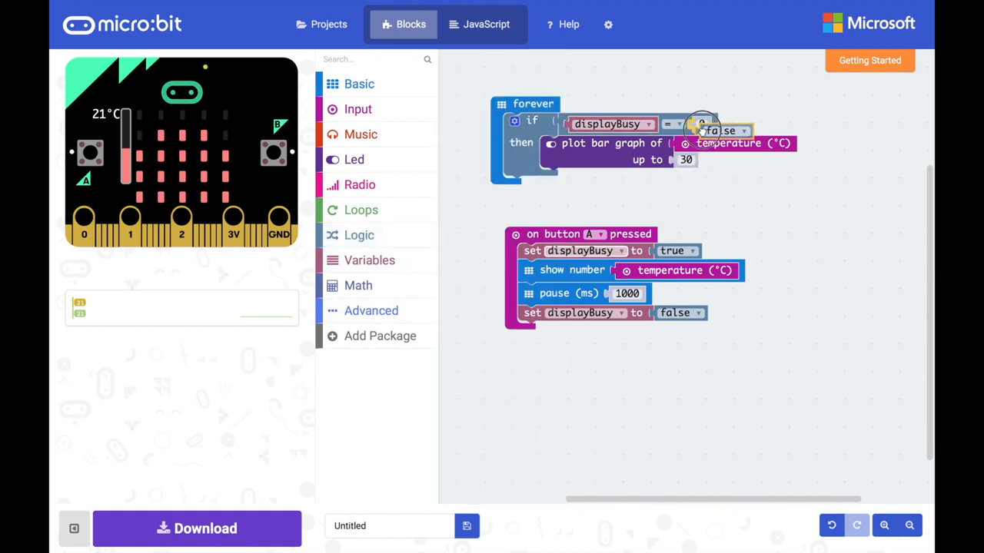
pyautogui.click(714, 124)
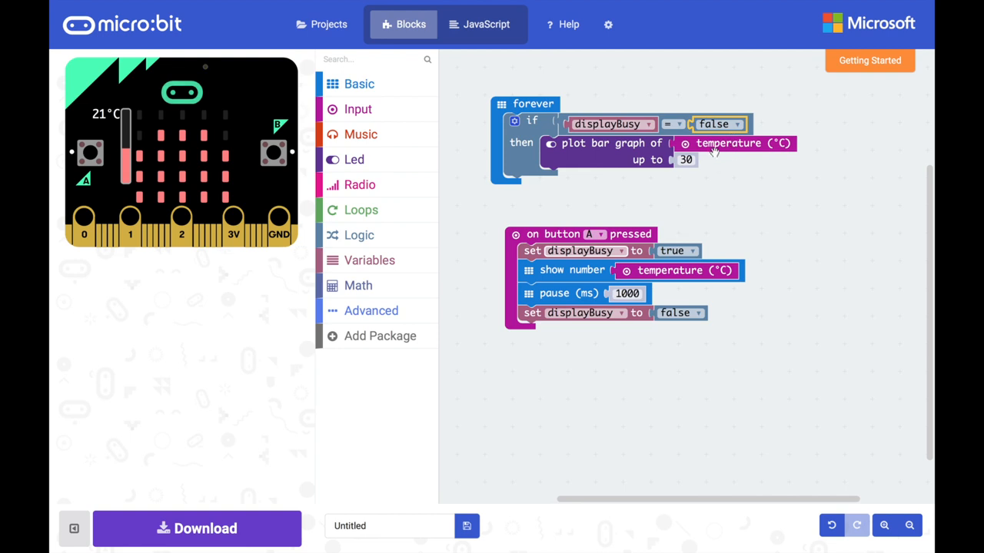
pyautogui.moveTo(531, 242)
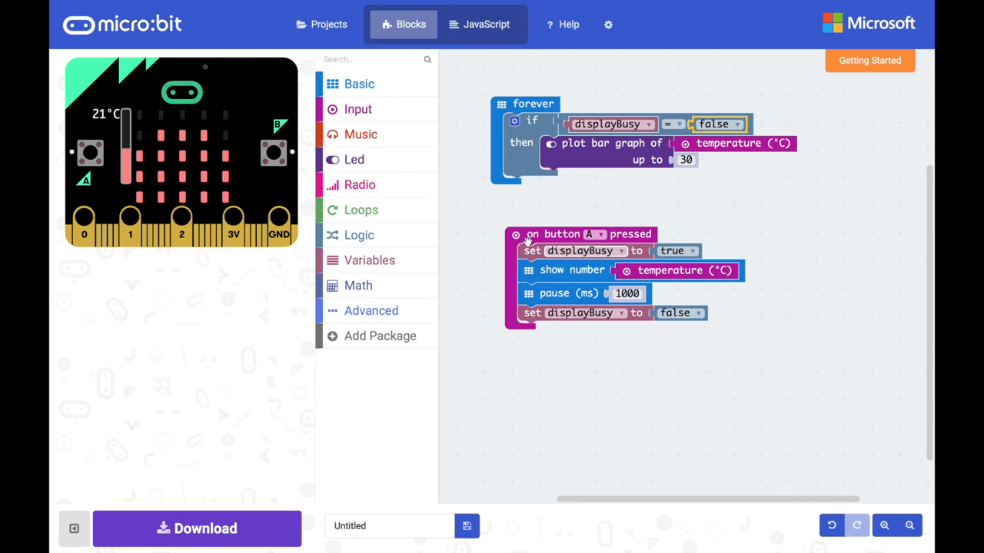
pyautogui.moveTo(557, 277)
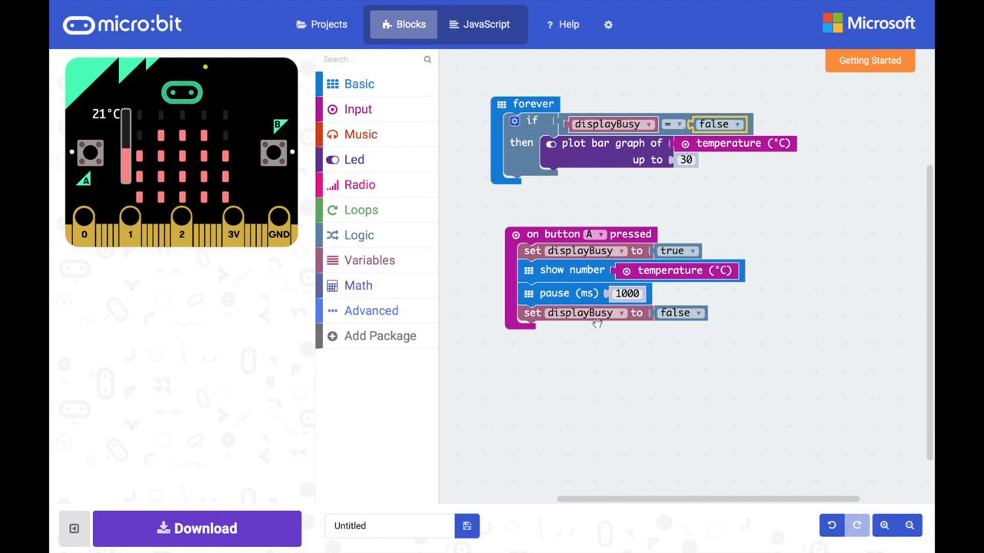
pyautogui.moveTo(665, 352)
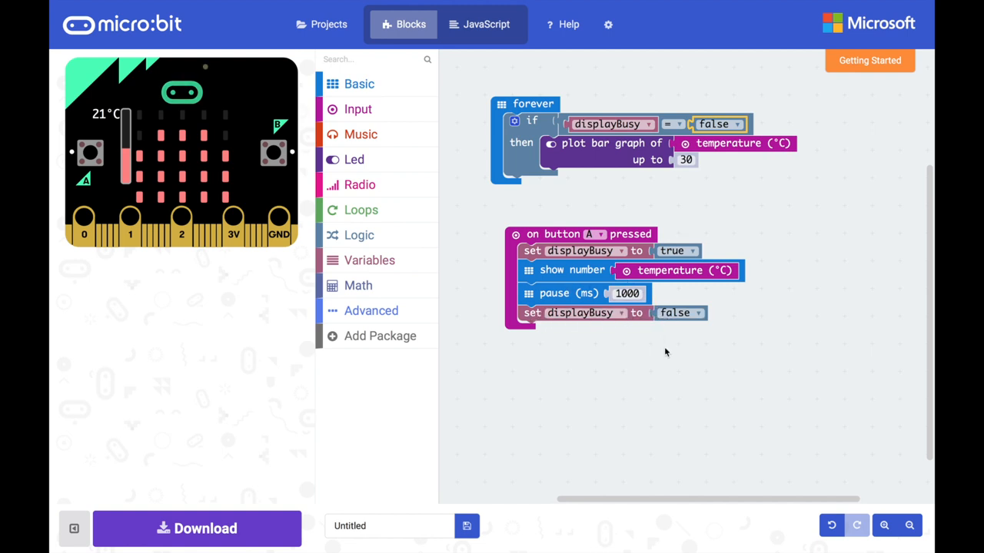
pyautogui.moveTo(365, 83)
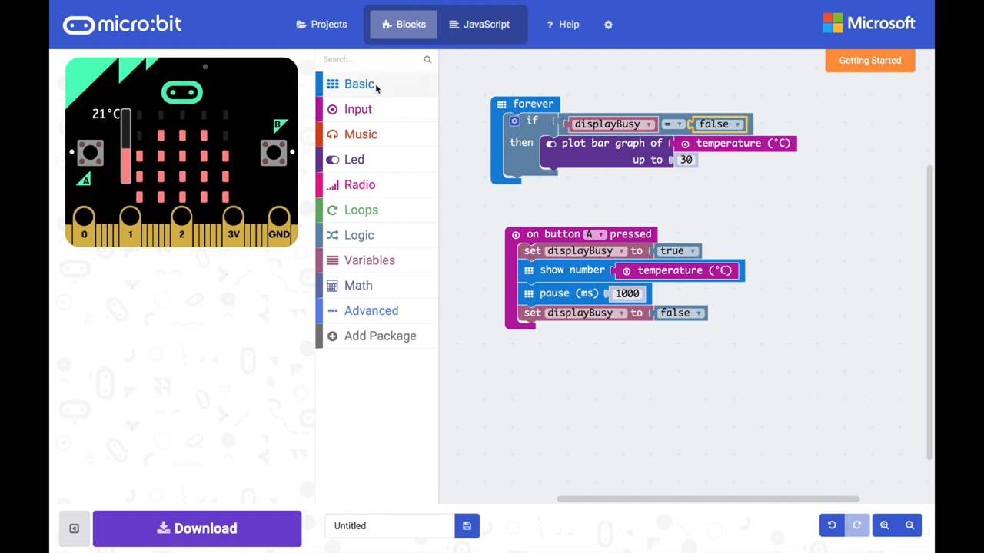
# Add an on start block that sets displayBusy to false
pyautogui.click(358, 84)
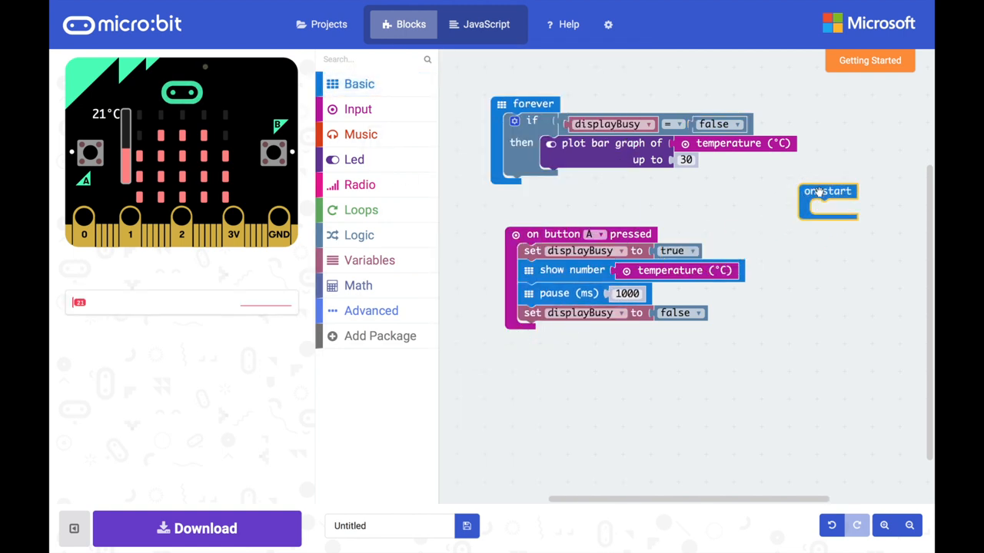
pyautogui.click(369, 259)
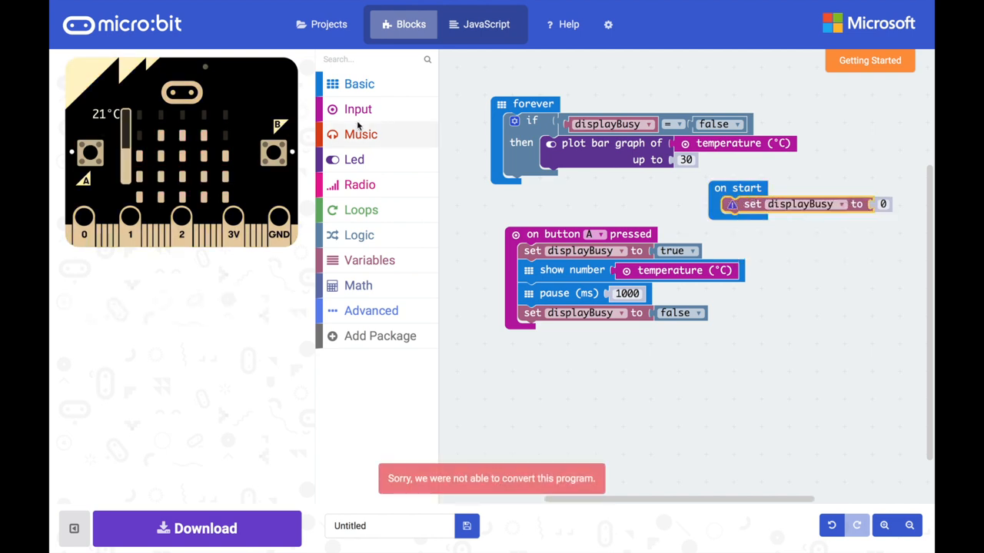
pyautogui.click(359, 235)
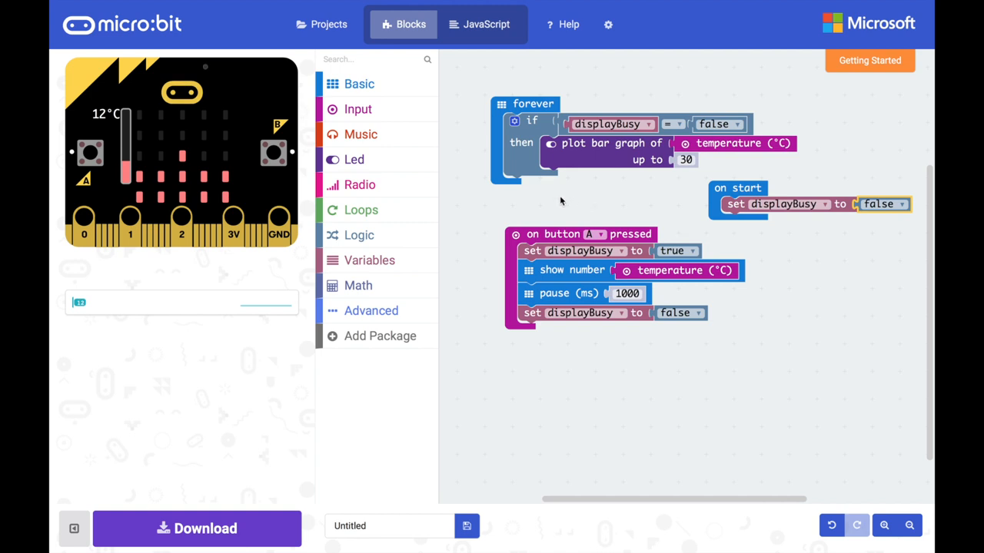
pyautogui.moveTo(587, 194)
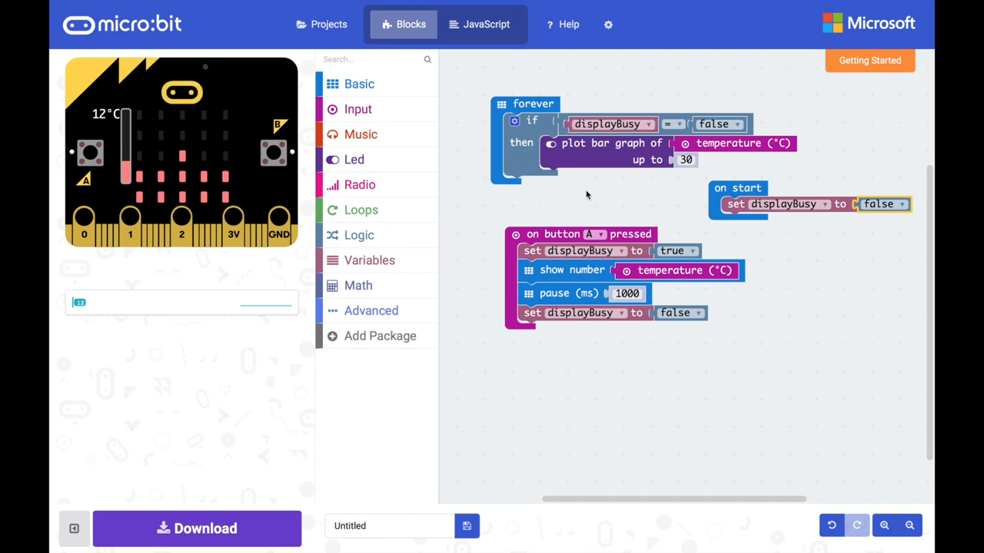
pyautogui.moveTo(629, 163)
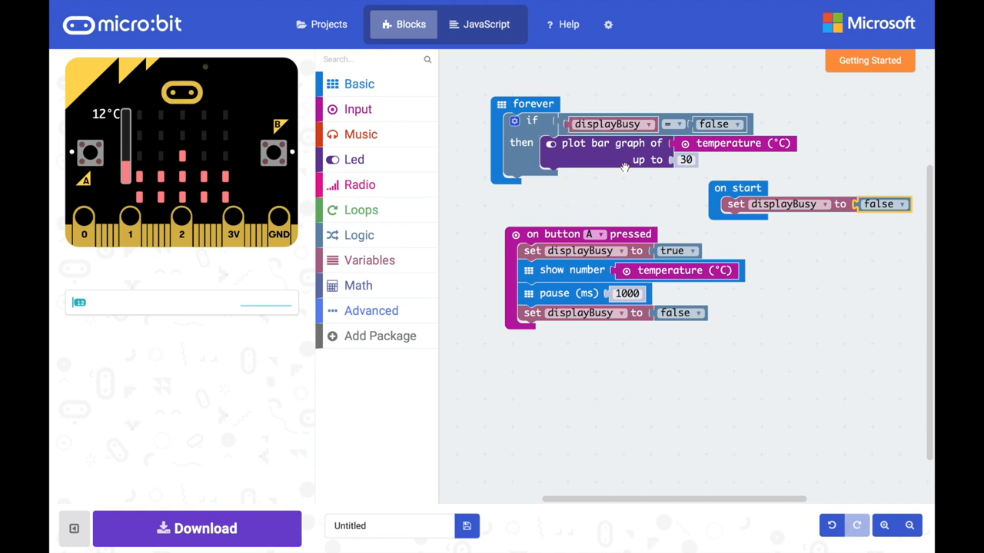
pyautogui.moveTo(622, 200)
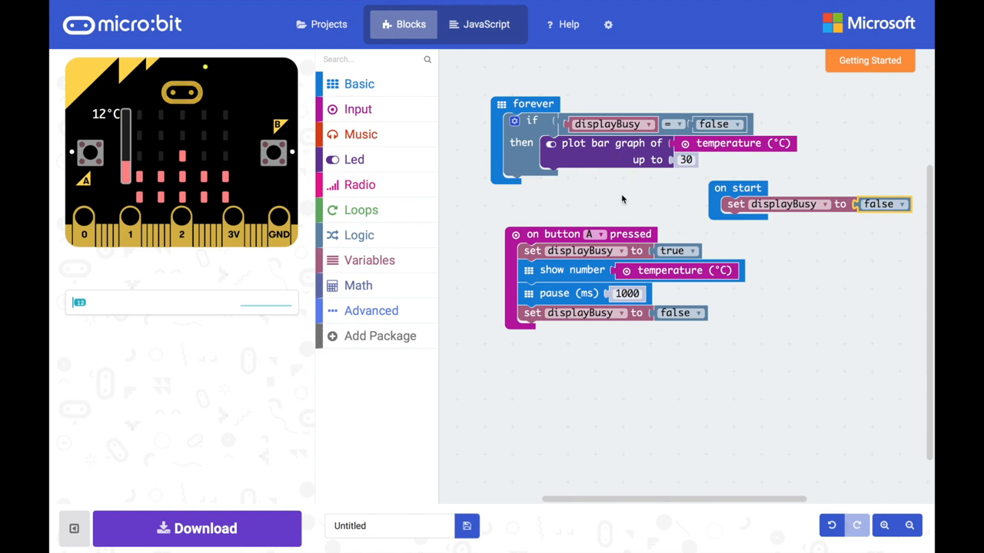
pyautogui.moveTo(602, 145)
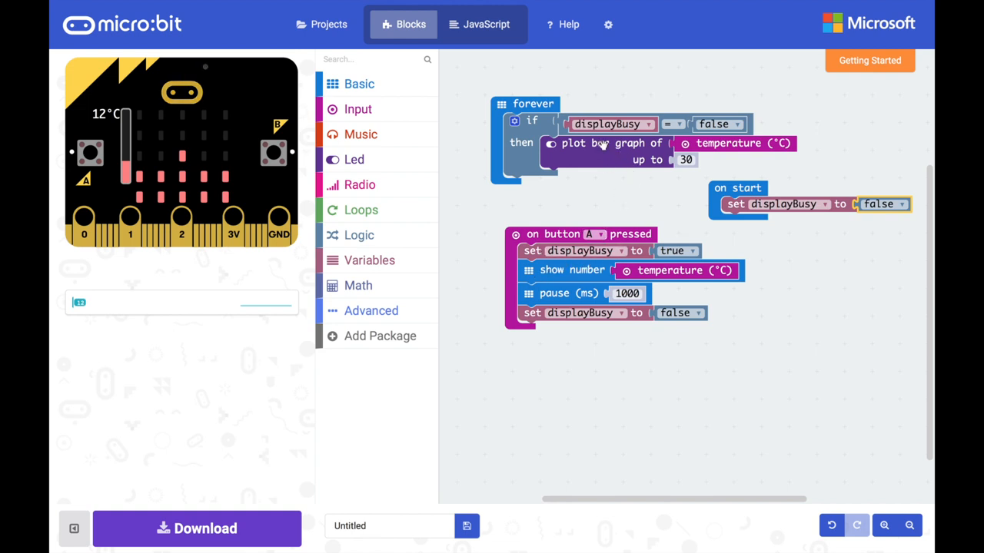
pyautogui.moveTo(609, 199)
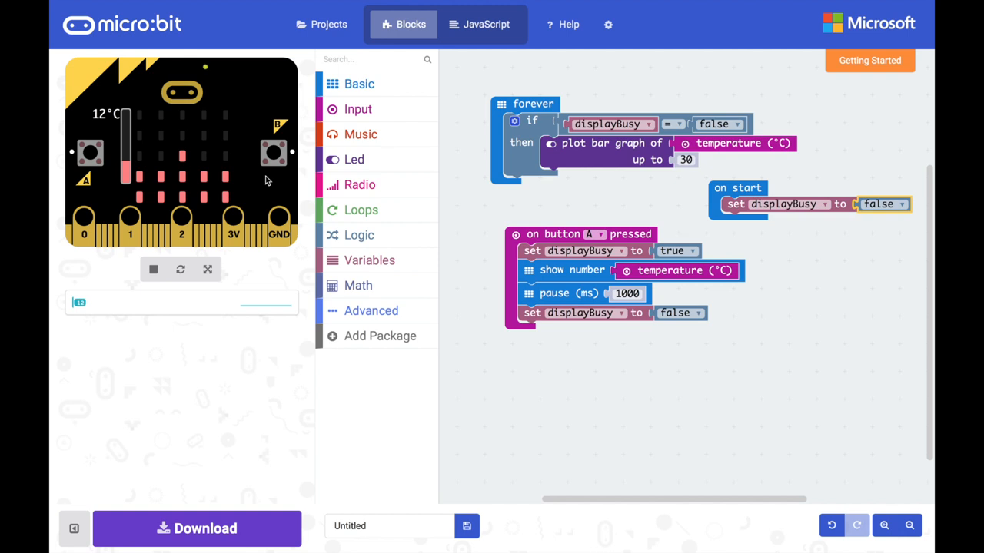
pyautogui.moveTo(274, 190)
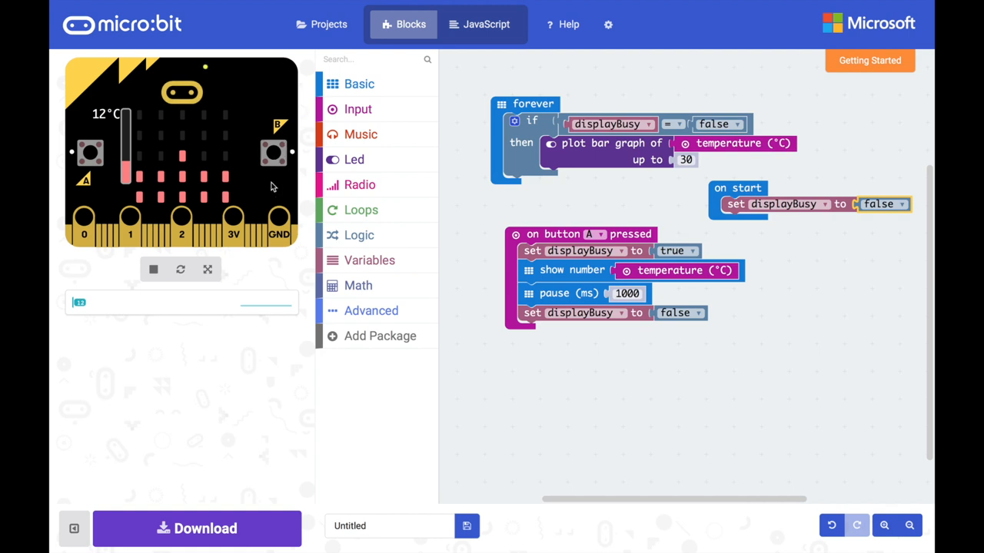
pyautogui.moveTo(91, 156)
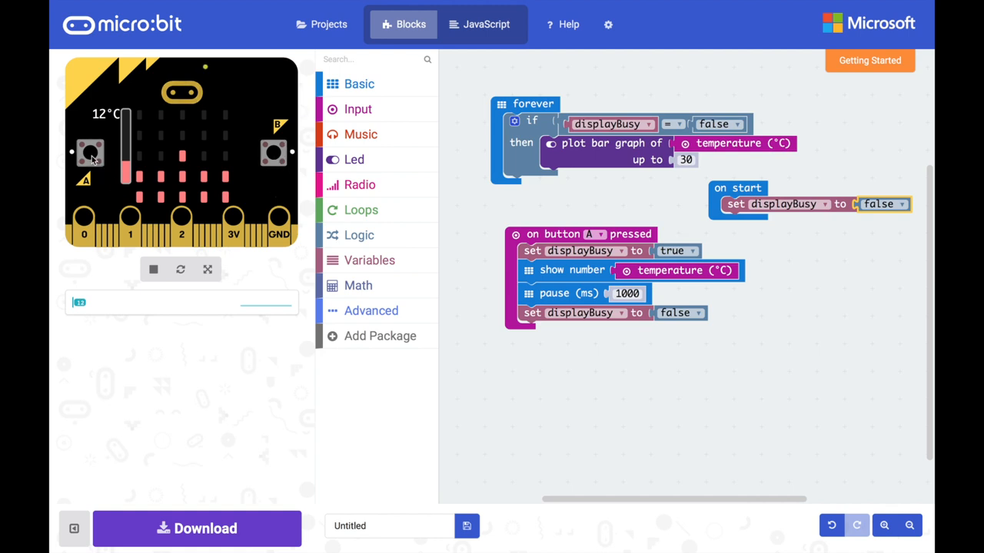
pyautogui.moveTo(270, 189)
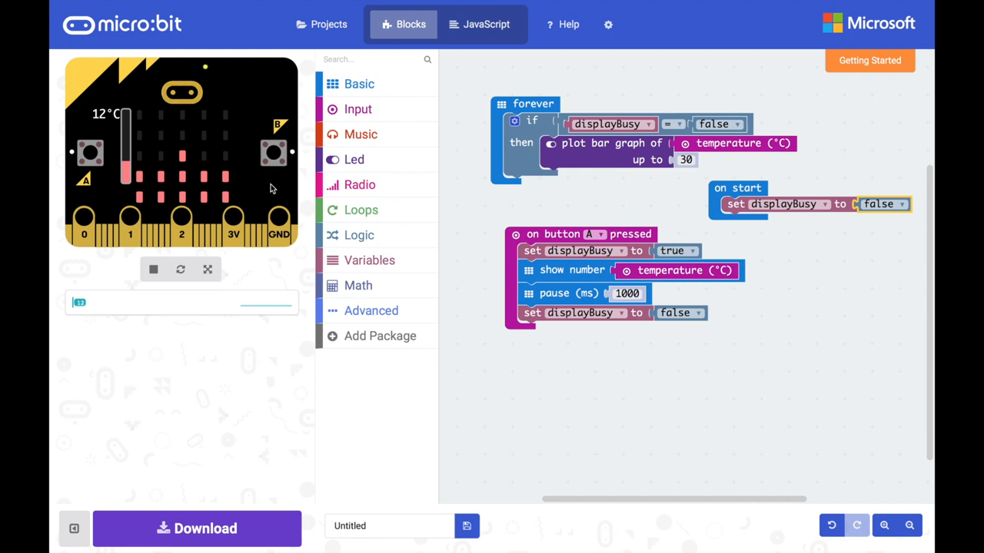